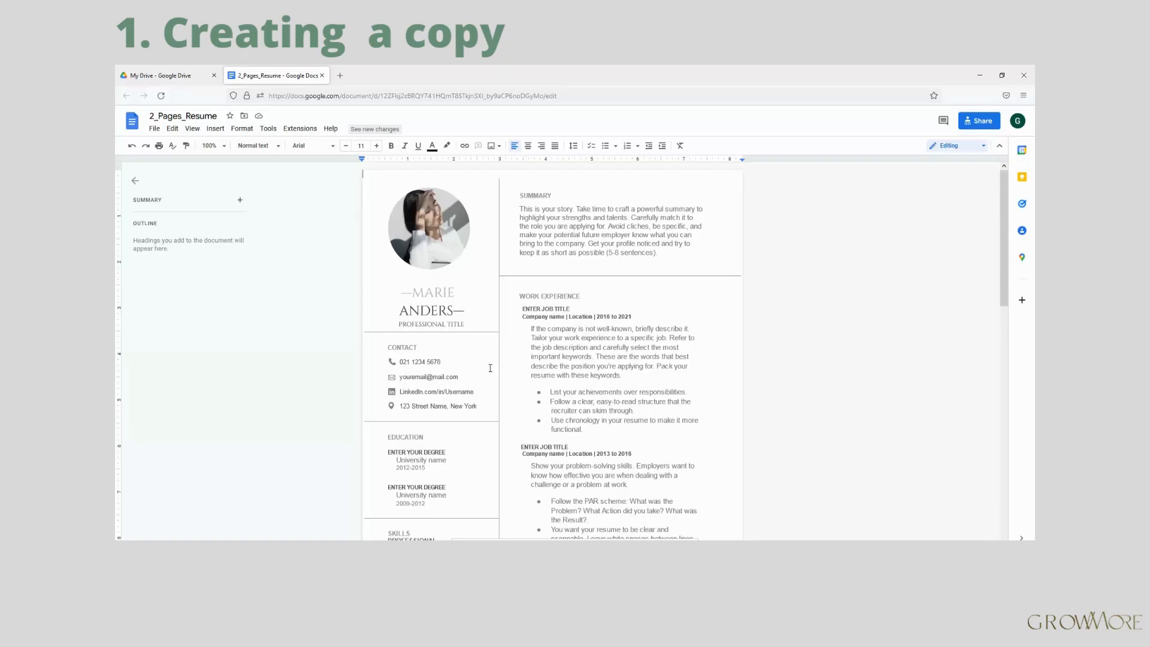
click(155, 128)
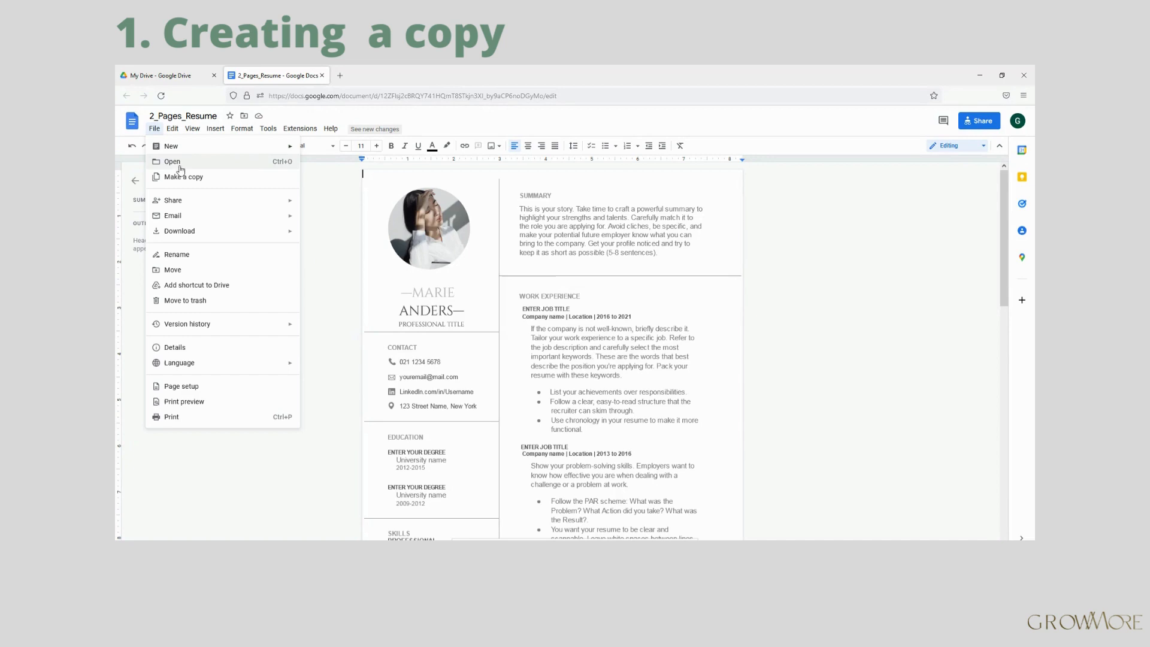
click(182, 177)
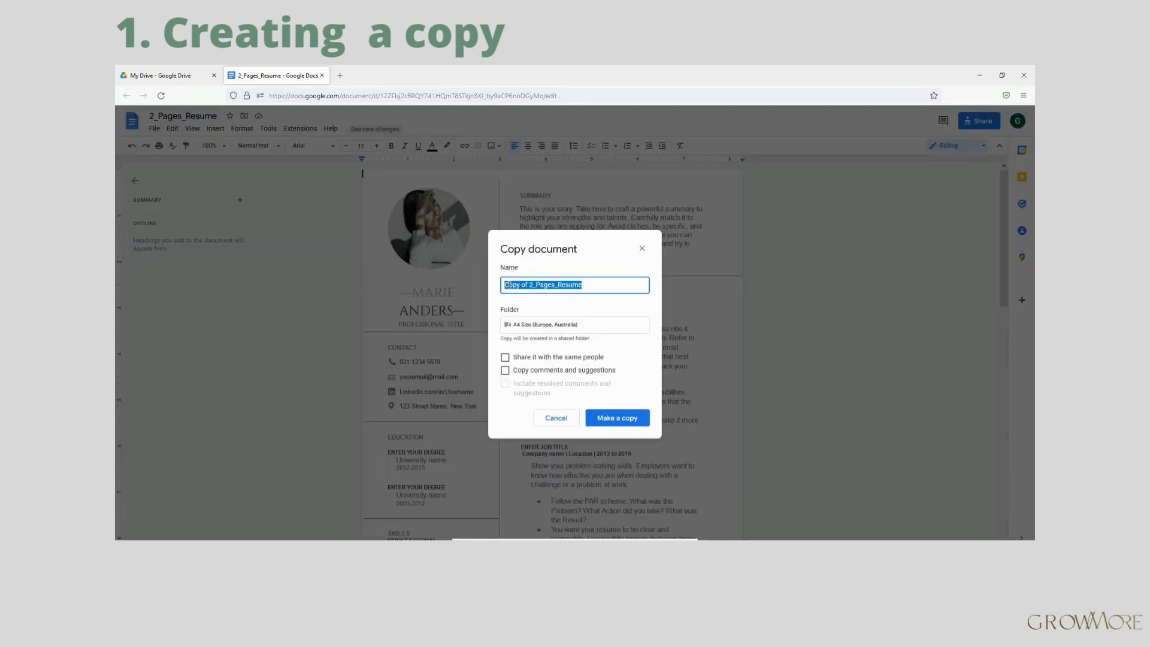
text(Lucas_Smith_Resume)
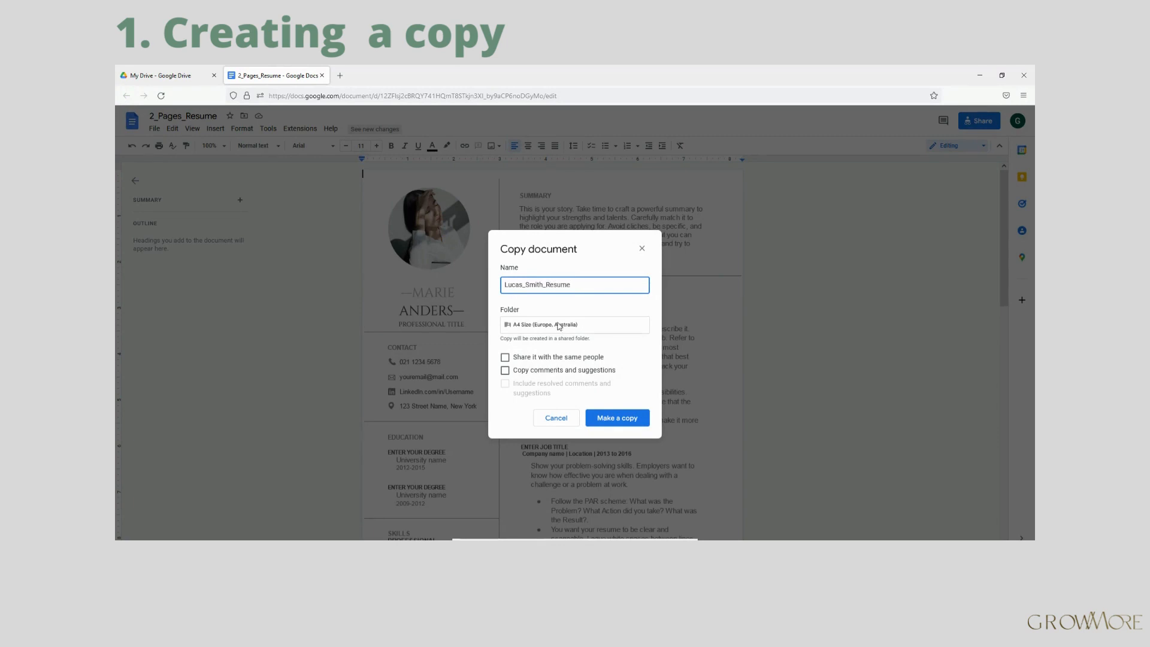
Step: Create a new destination folder named Resume for the copy
click(574, 325)
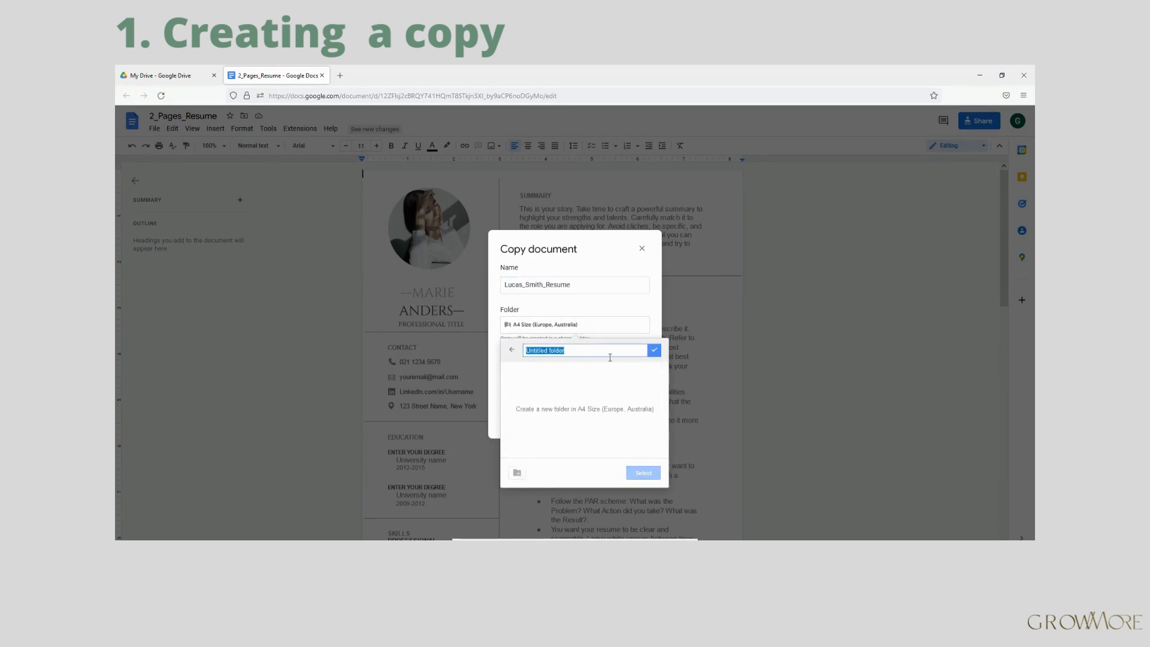
text(Resume)
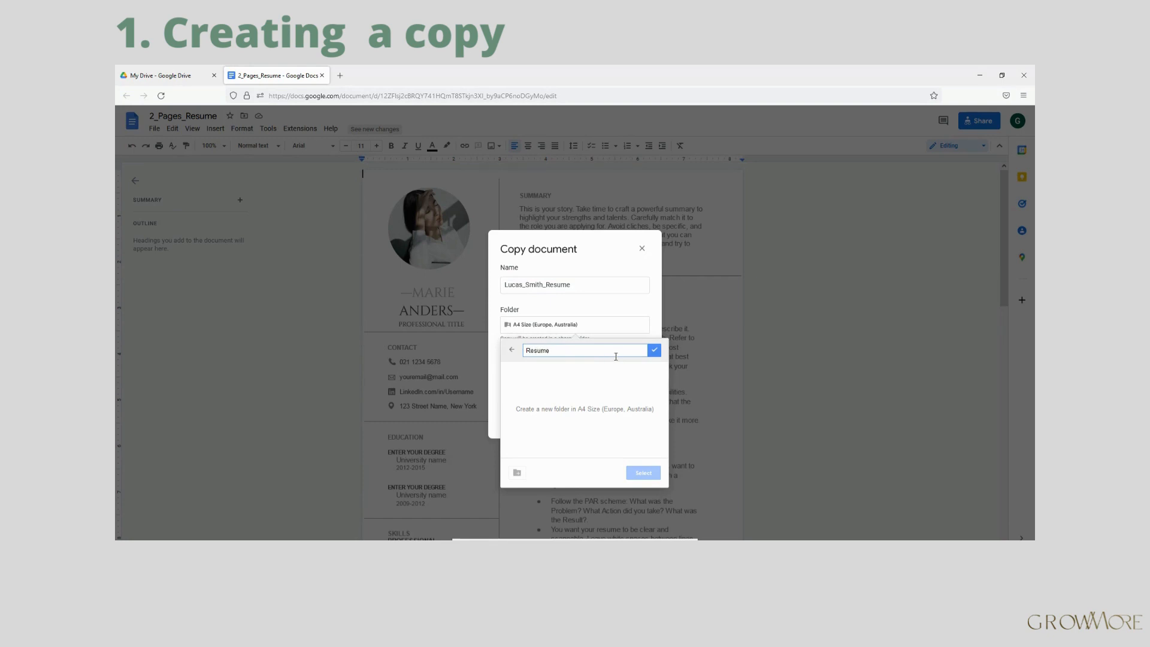
click(655, 350)
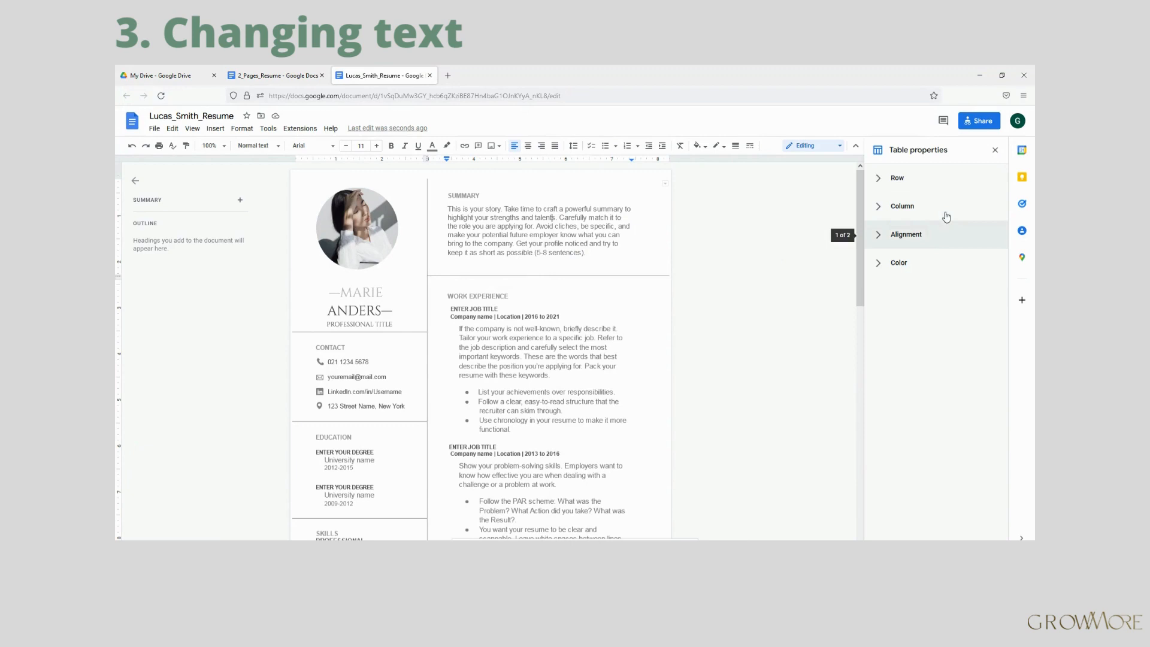
mouse_move(902, 223)
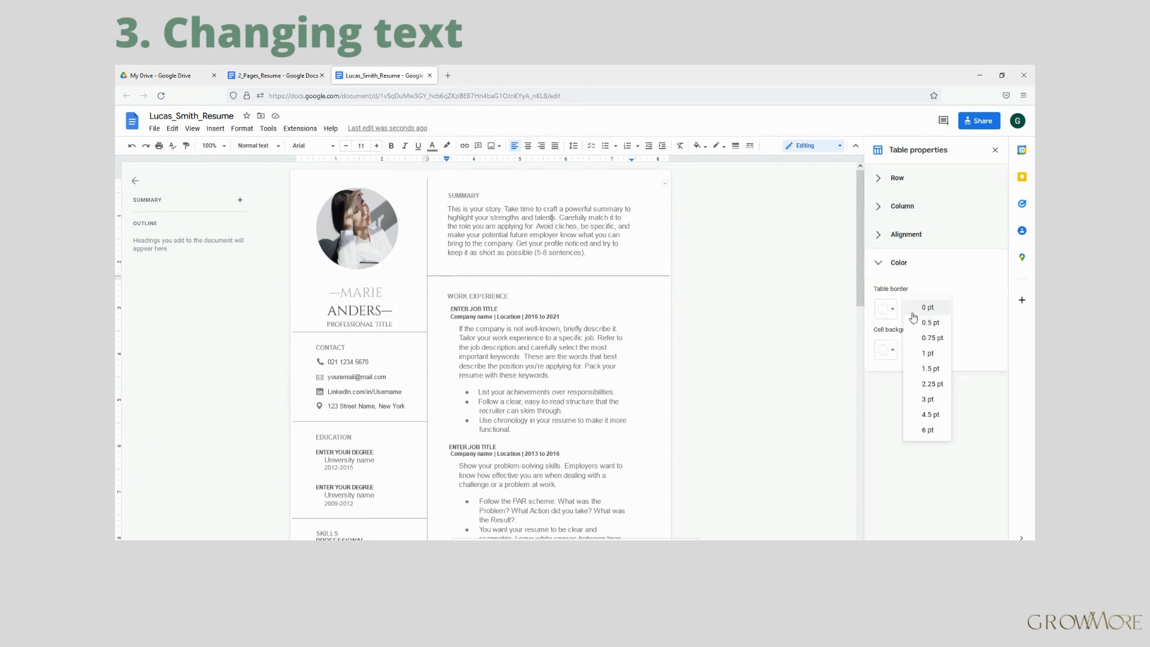
Step: Set the layout table border width to 0.5 pt so the borders show
click(930, 323)
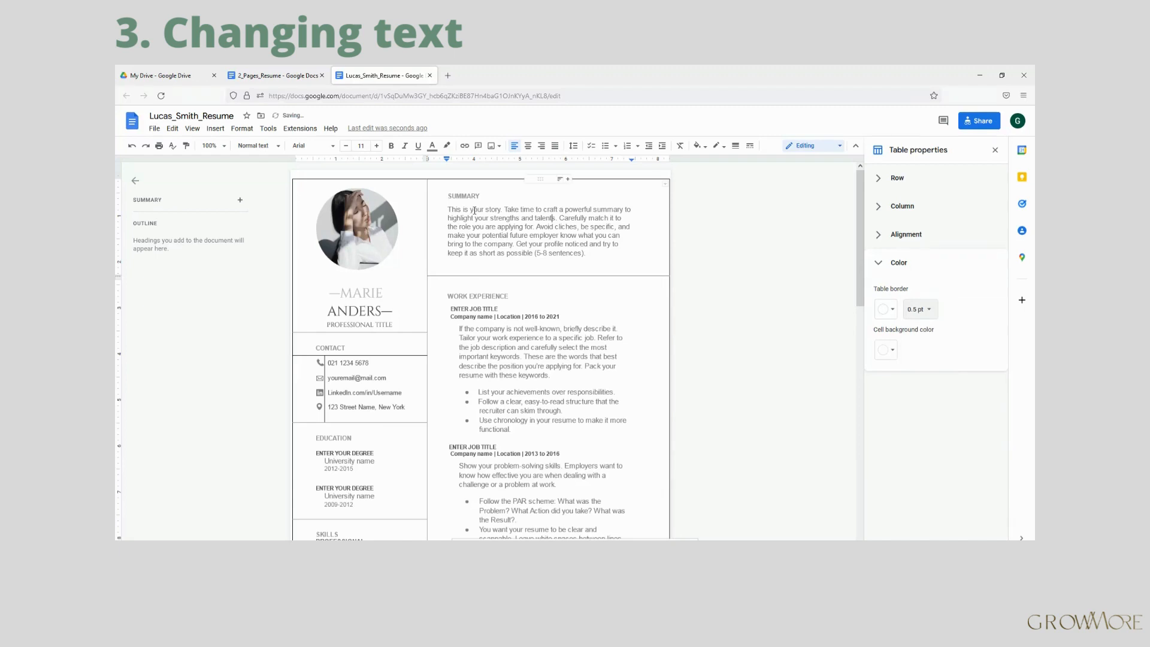
scroll(down, 3)
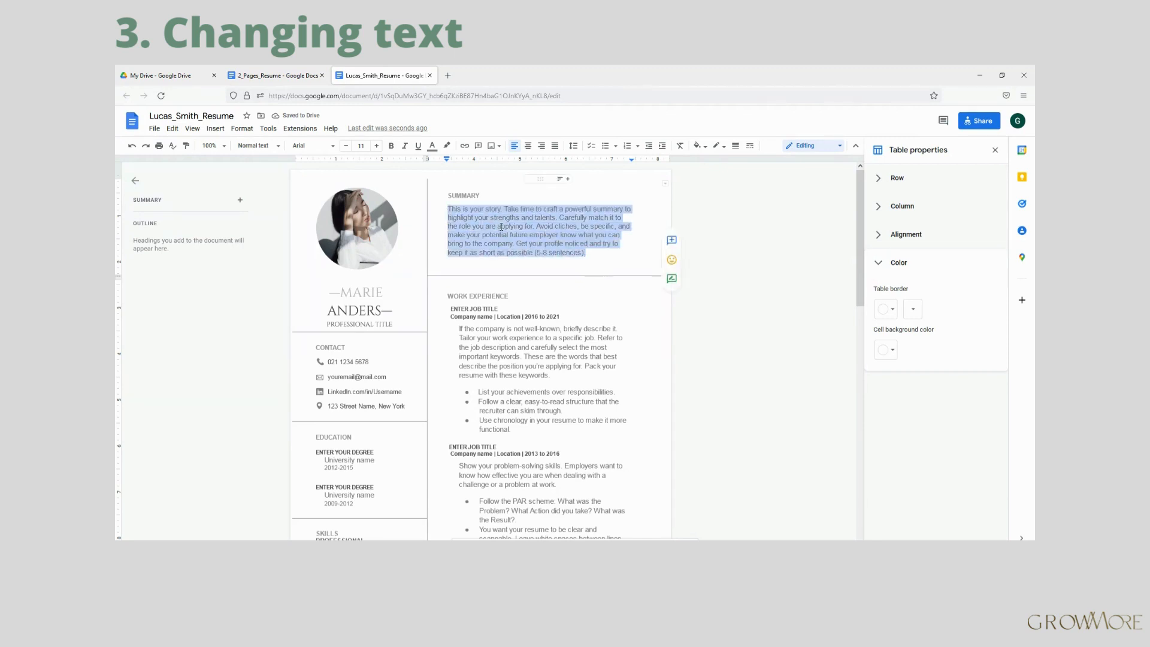
Step: Delete the placeholder summary and type 'Dynamic and innovative professional with 7 years of ex'
key(Delete)
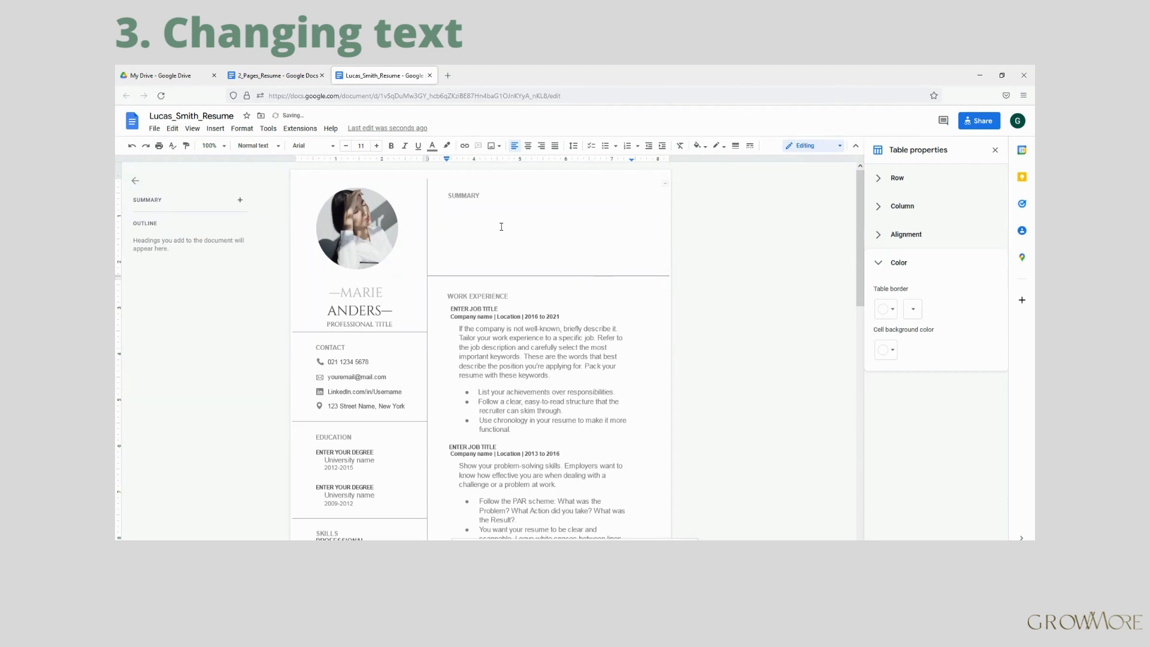
text(Dy)
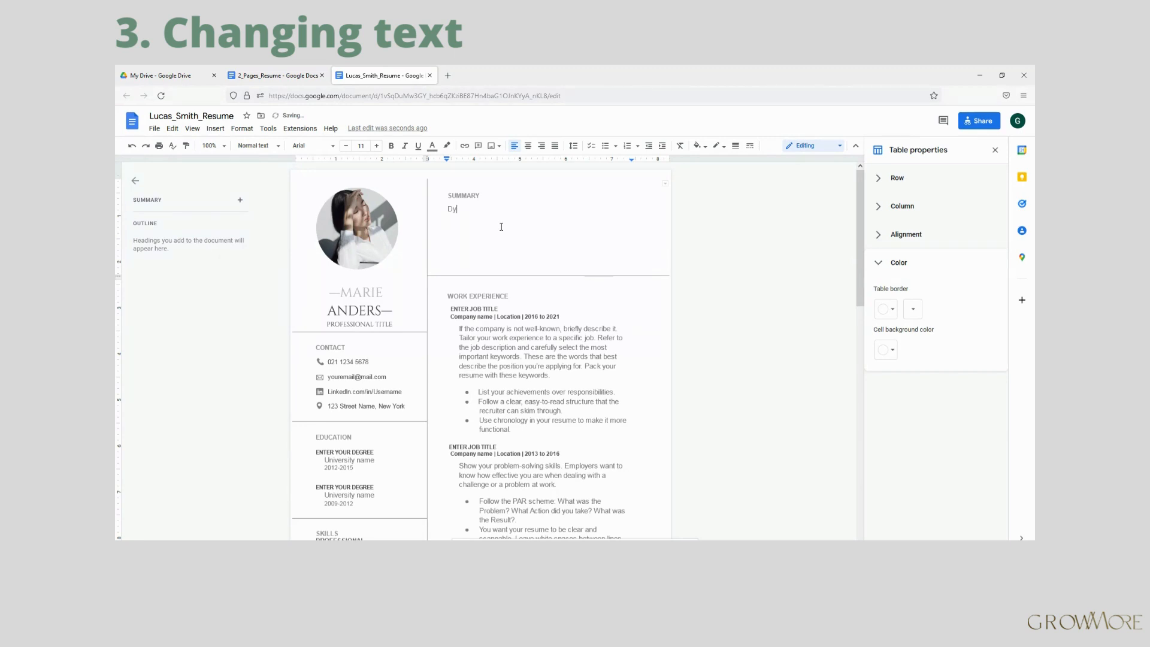
text(namic and)
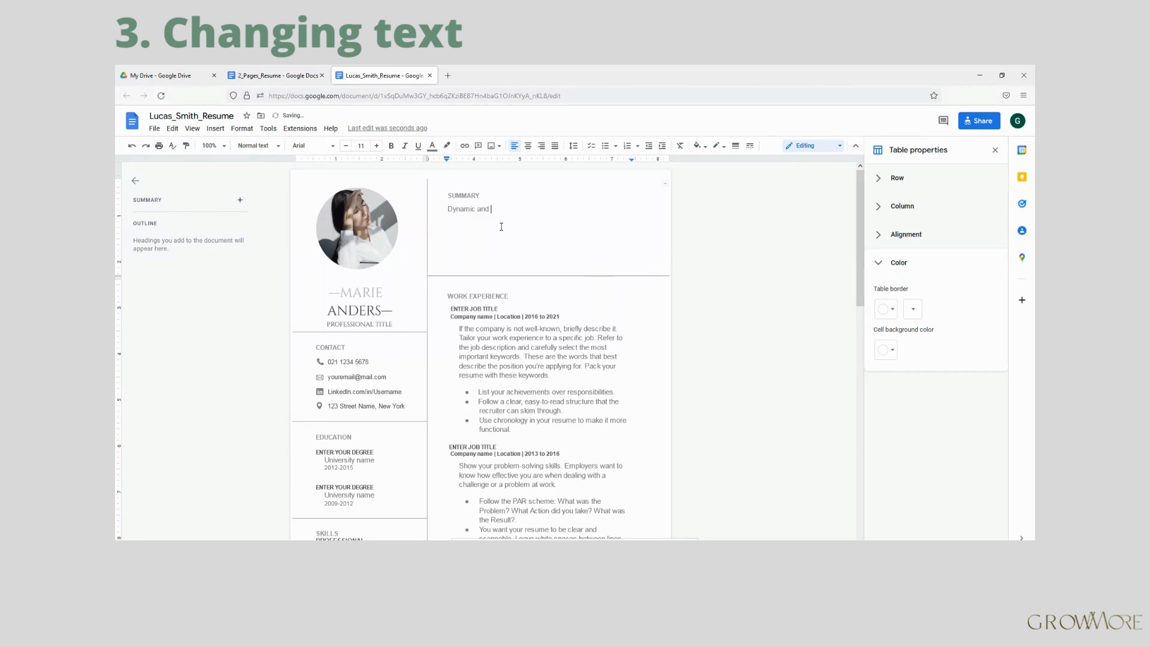
text(innovative professional wi)
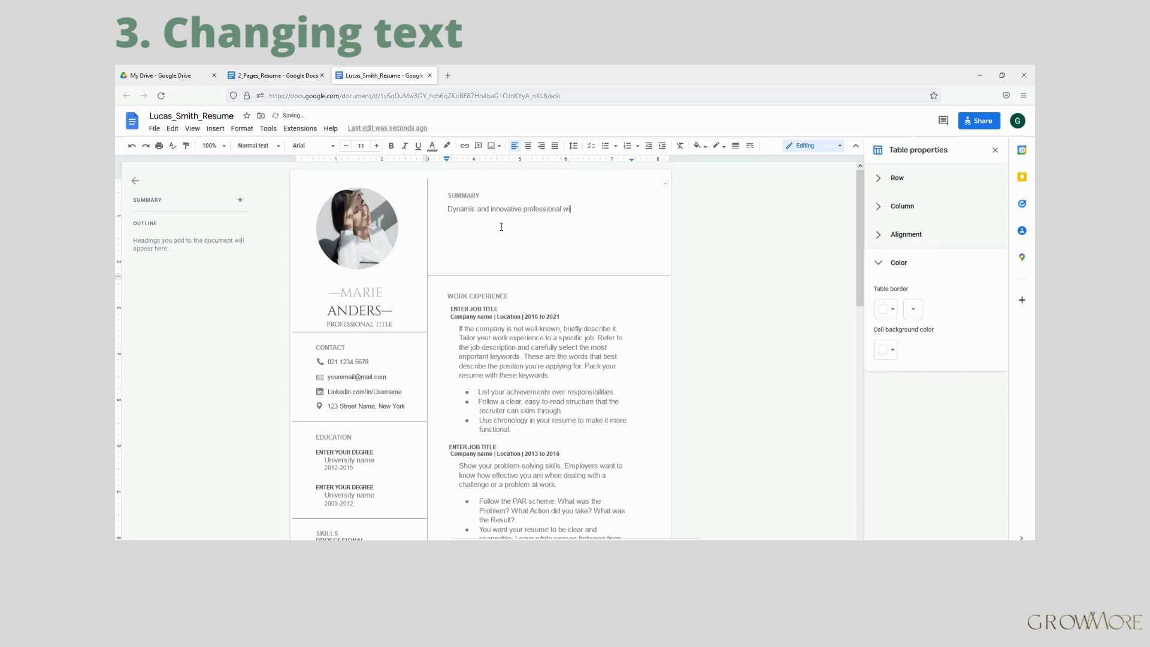
text(th 7 ye)
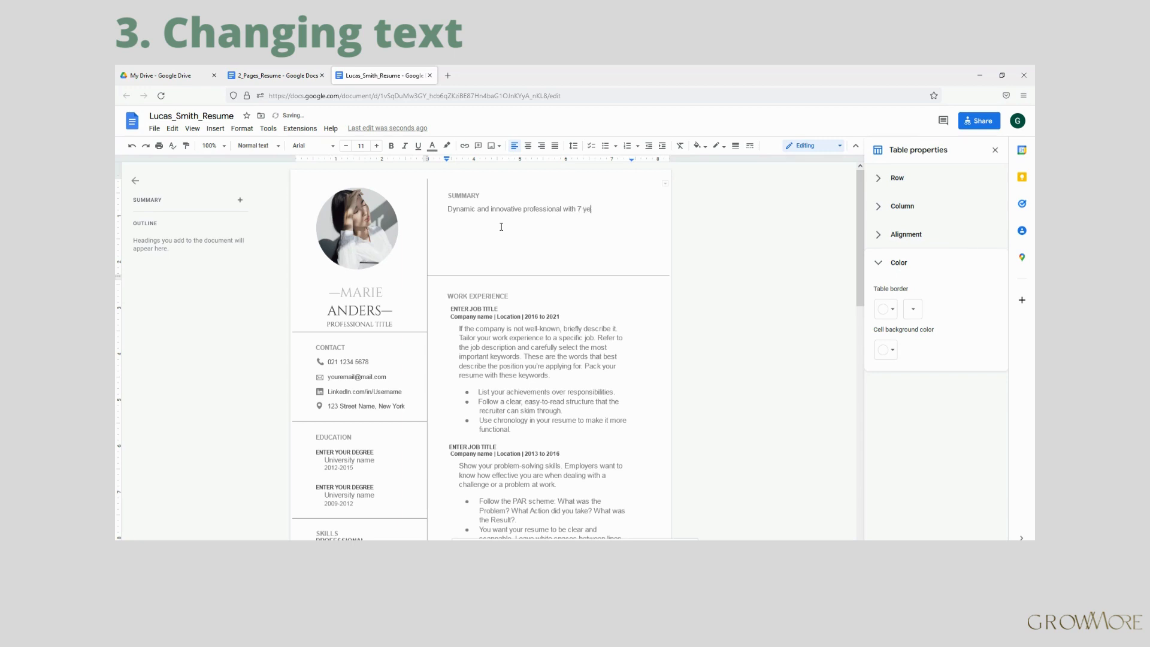
text(ars of ex)
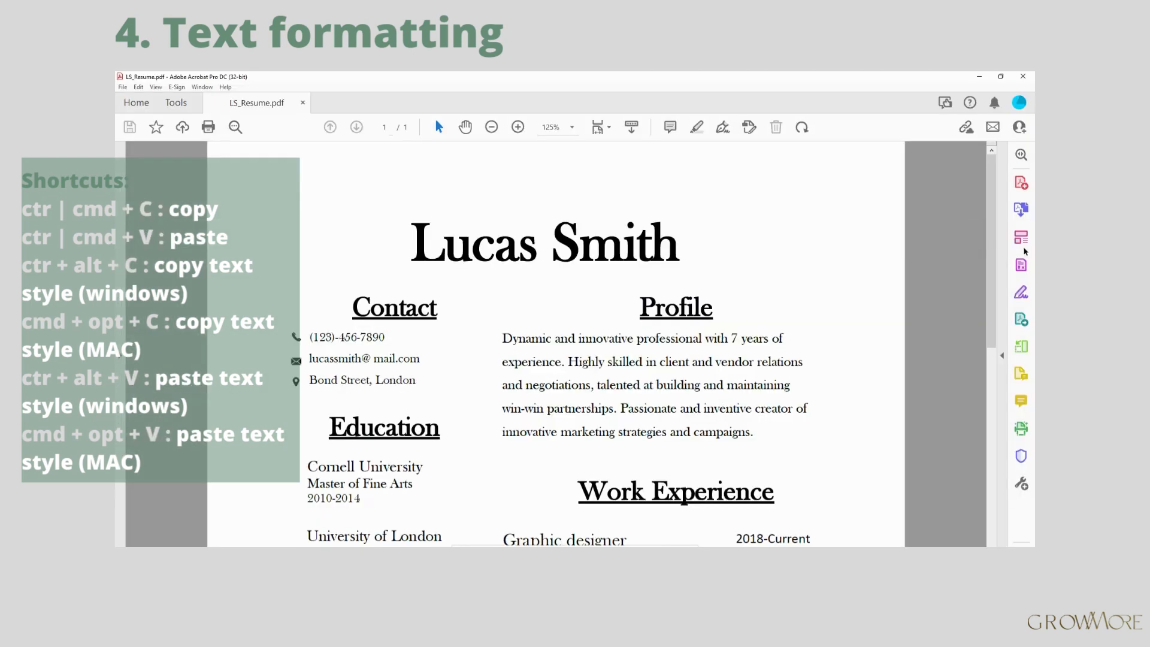
Step: Copy the Profile paragraph from the Acrobat PDF into the resume's Summary cell
click(1021, 237)
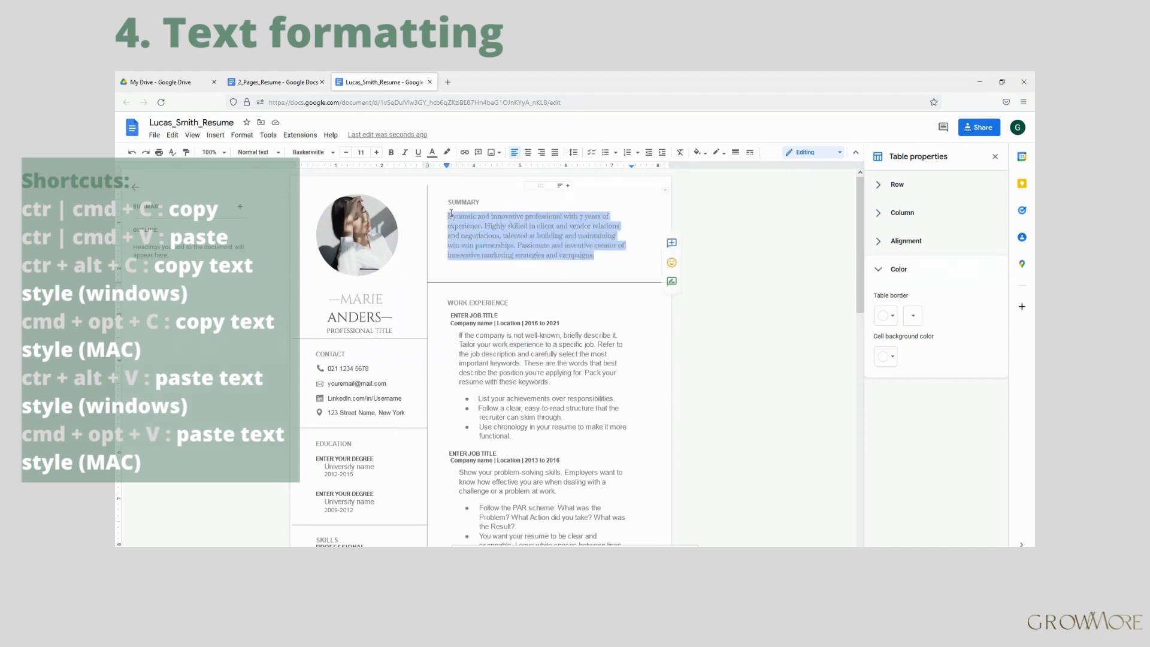
click(312, 152)
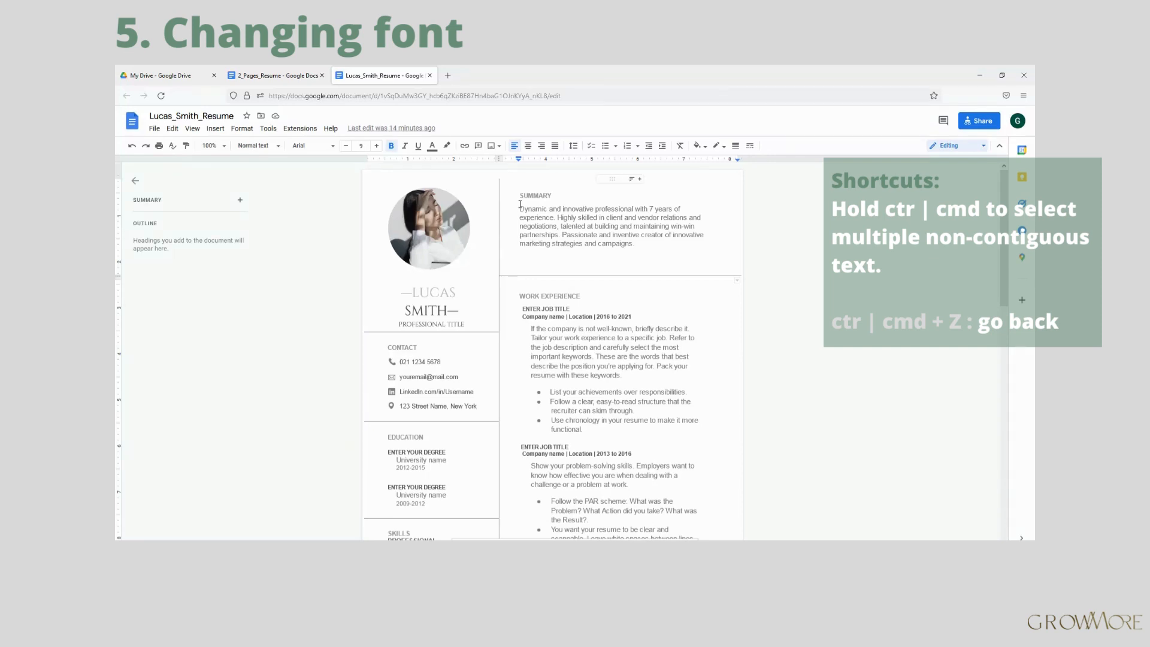
Step: Select the summary paragraph and the first two job description paragraphs together
drag(518, 209, 639, 243)
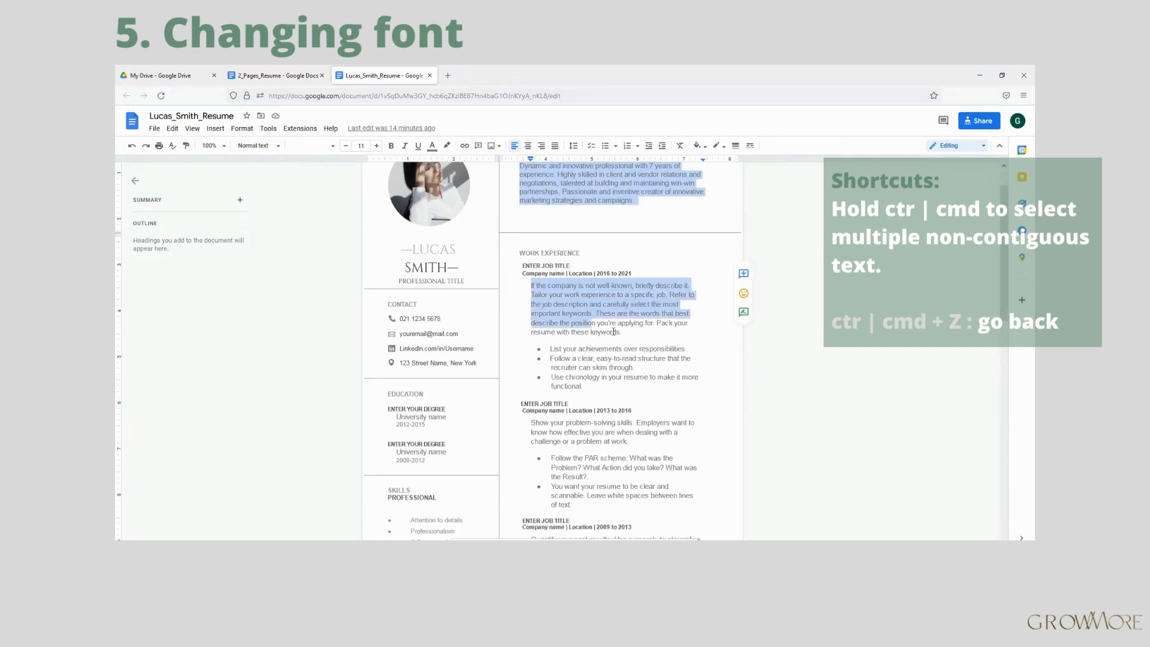
scroll(down, 3)
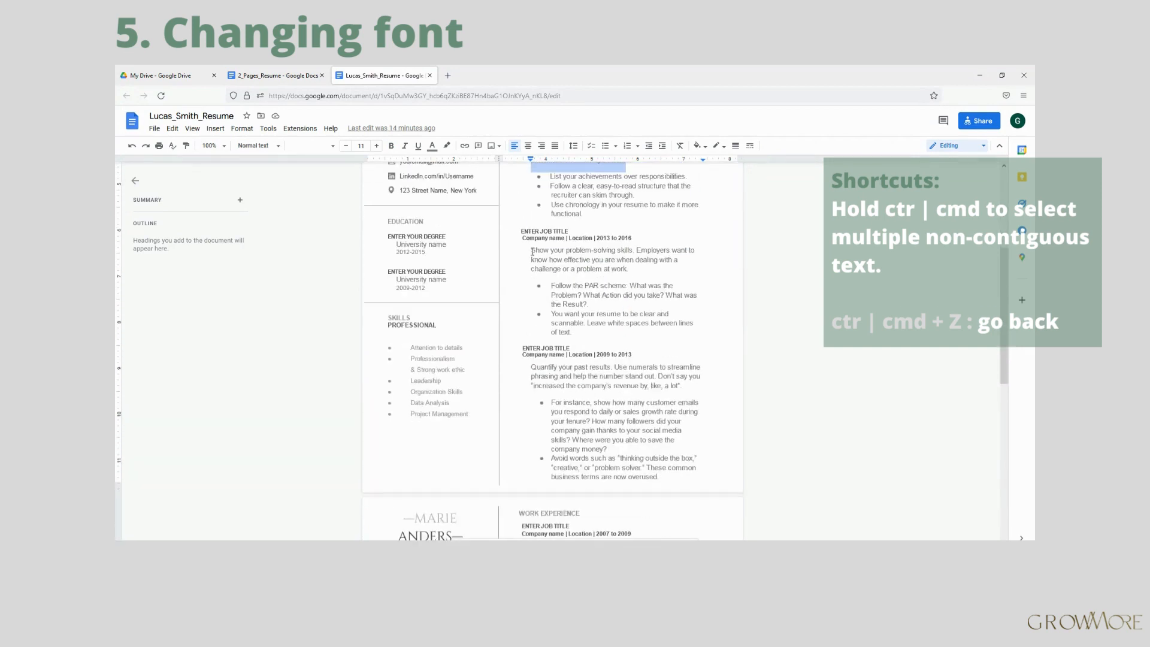
drag(531, 249, 627, 270)
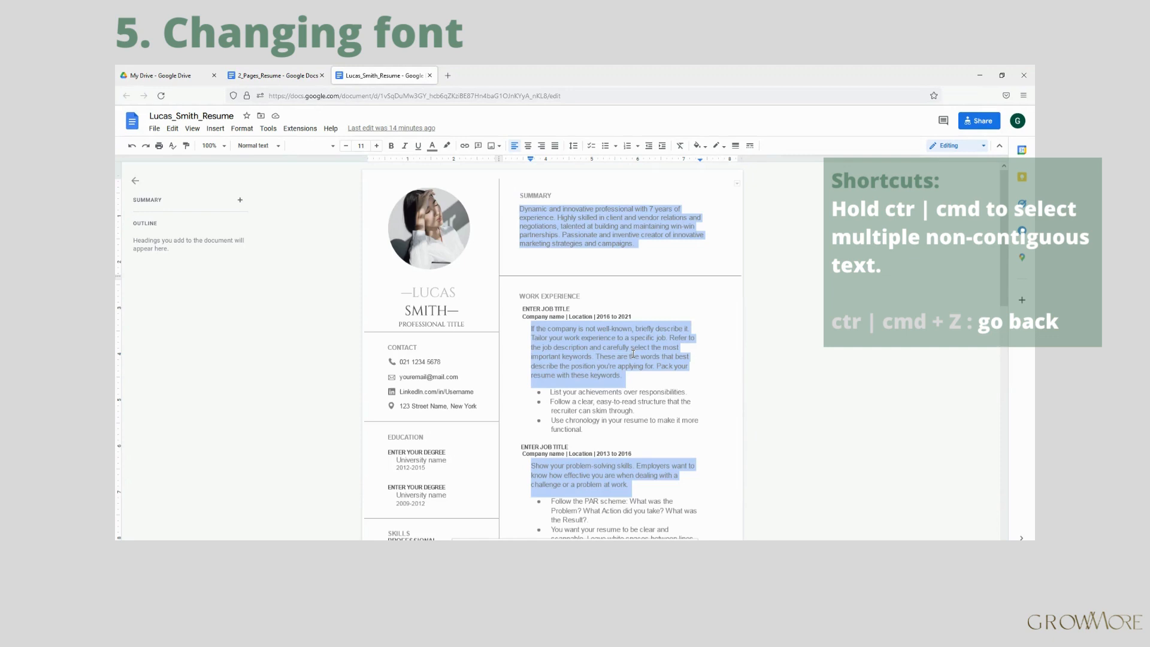
mouse_move(330, 151)
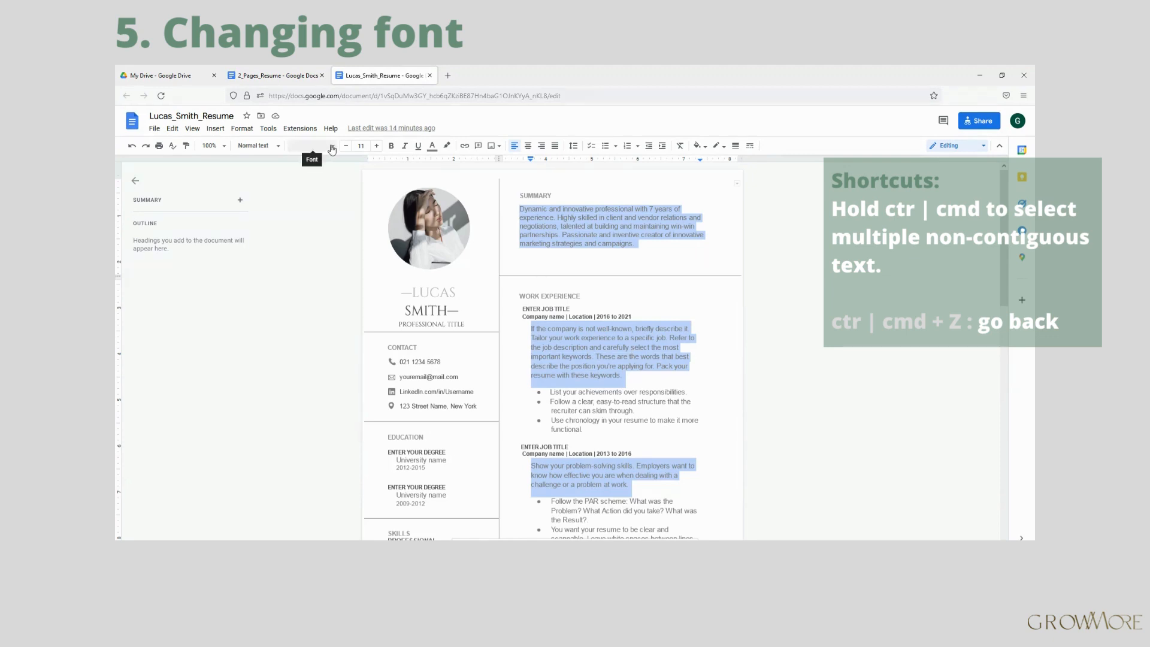
Step: Set the selected paragraphs to Arial Narrow at 12 pt
click(312, 145)
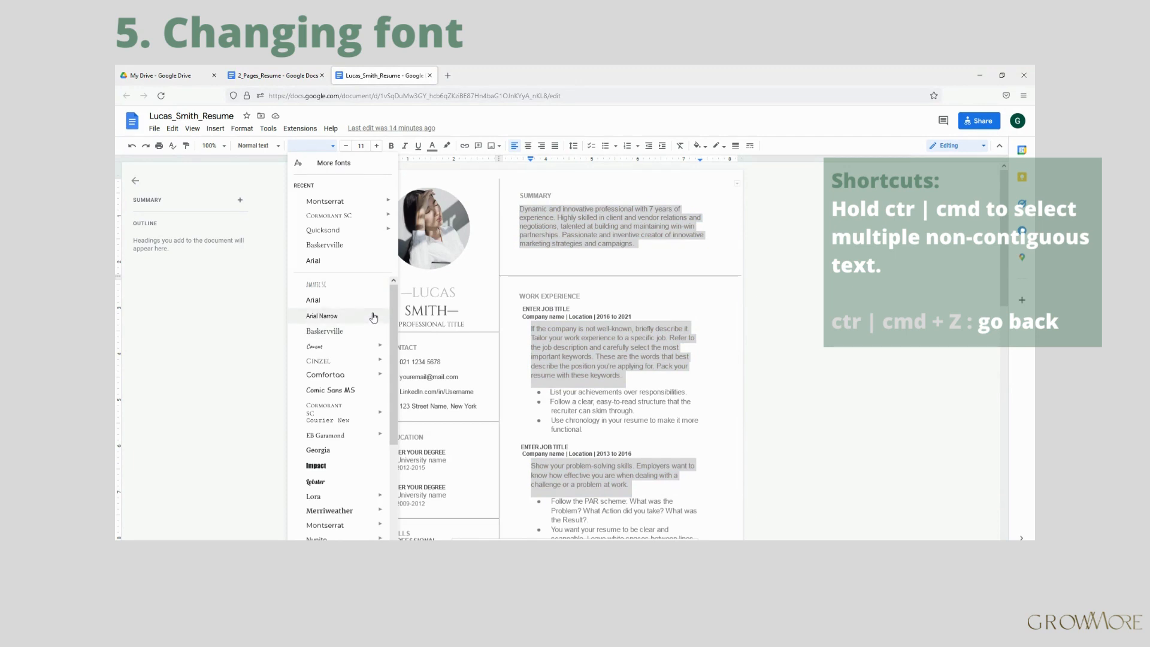
click(321, 315)
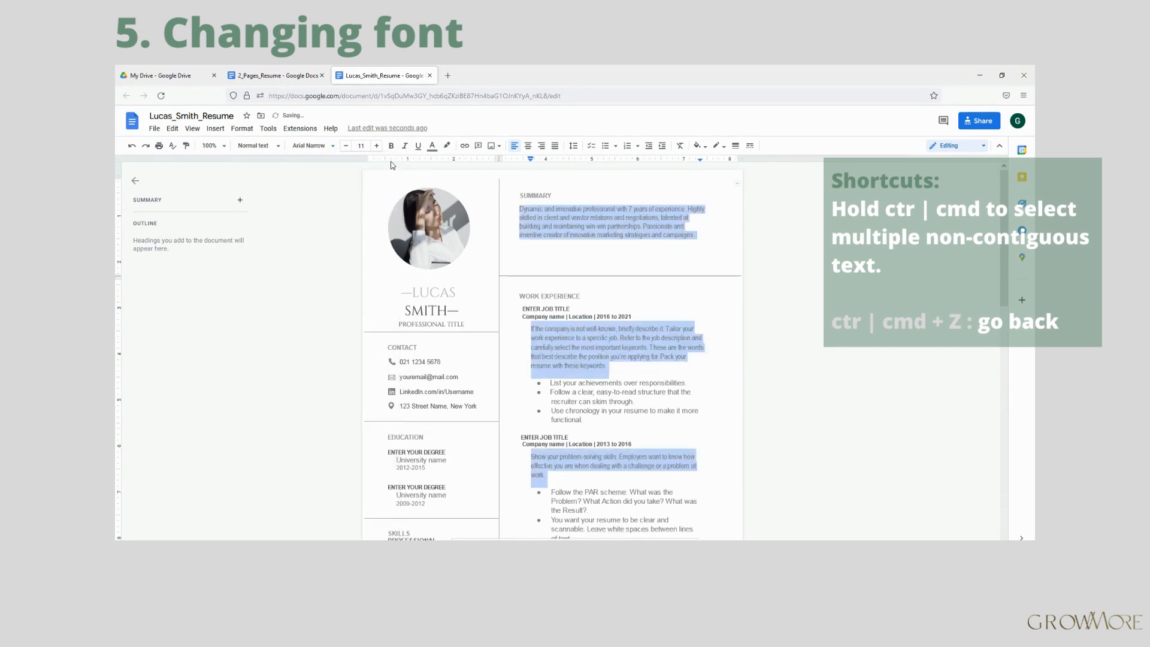
click(376, 145)
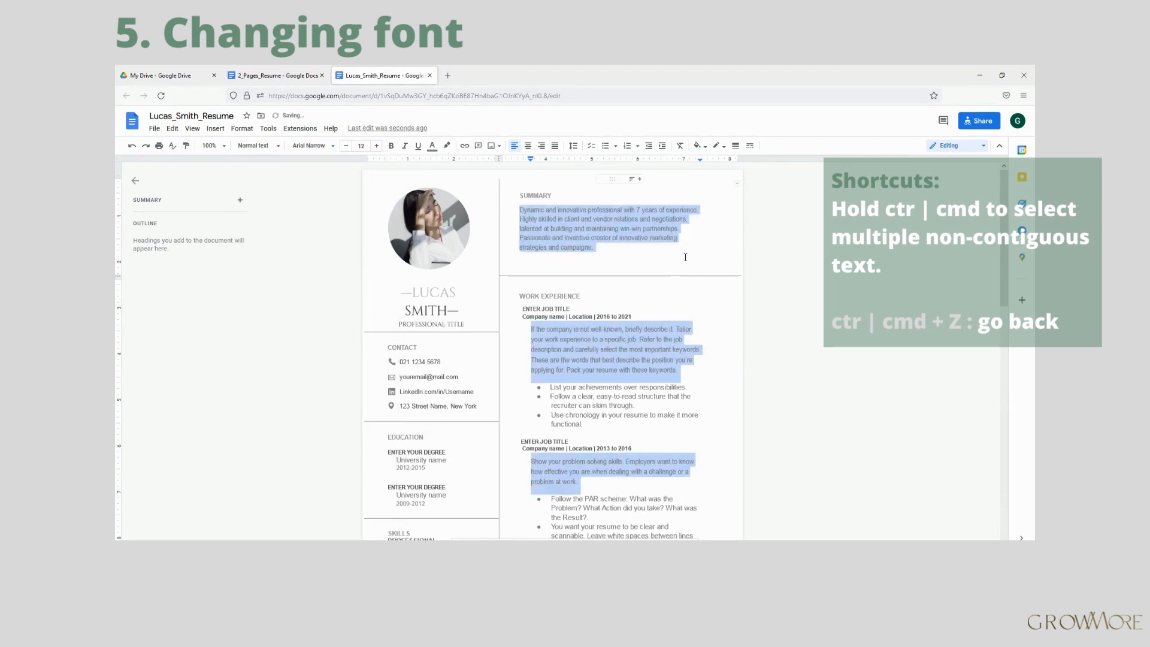
click(593, 247)
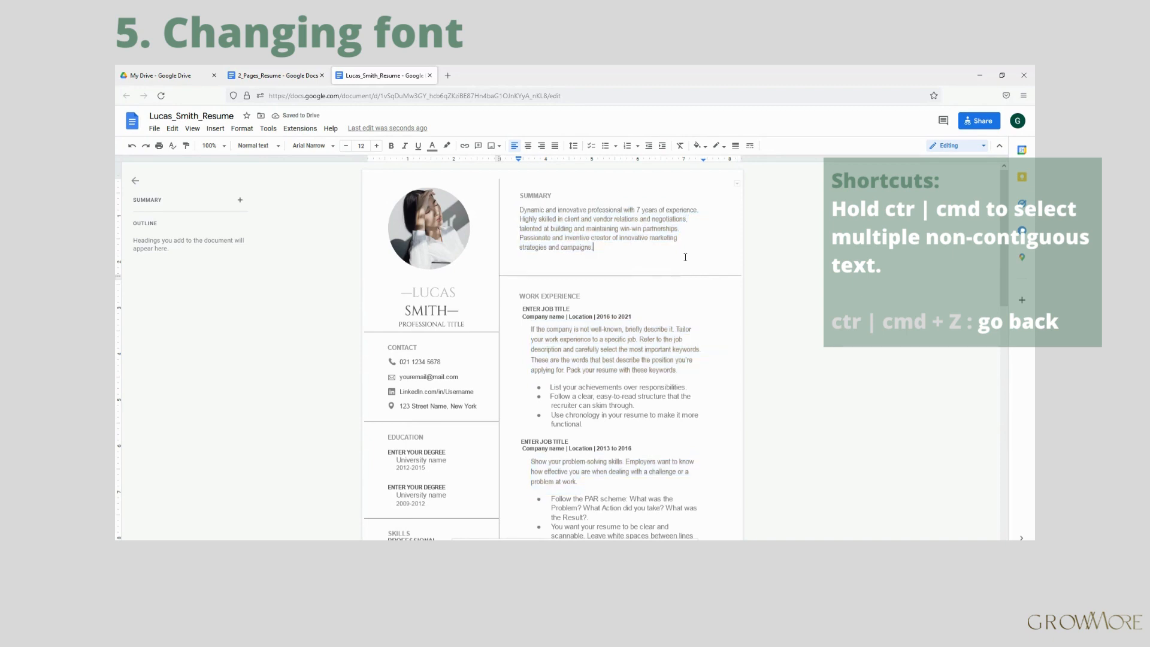
scroll(down, 3)
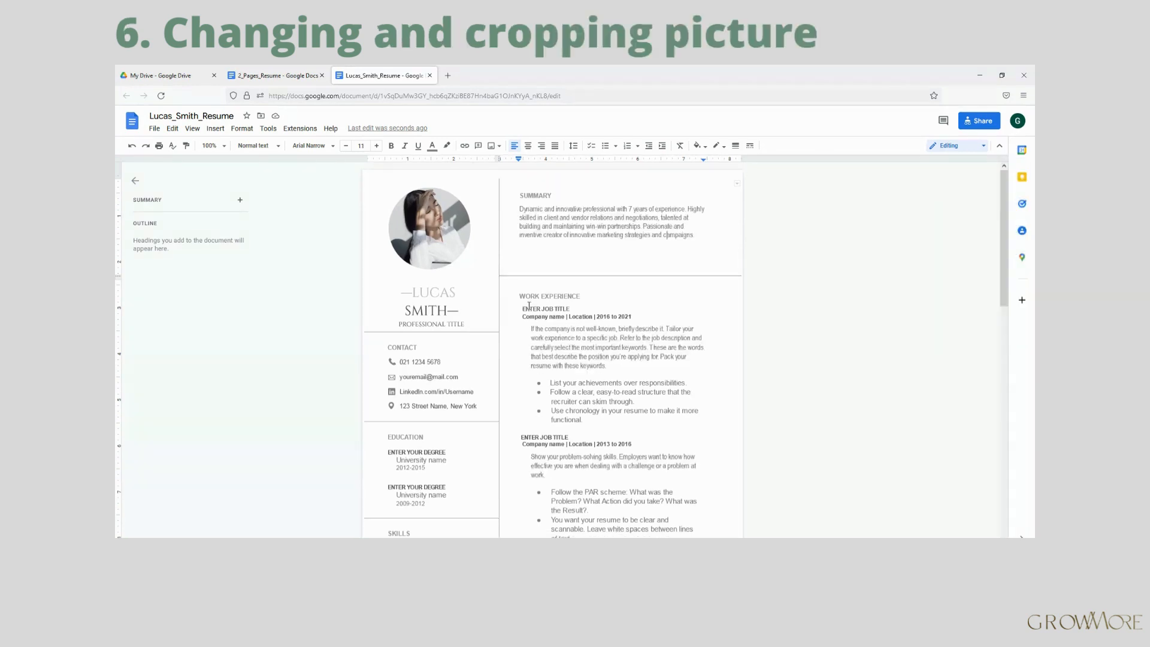
Step: Open the profile photo in the Drawing editor and start replacing its image
click(429, 228)
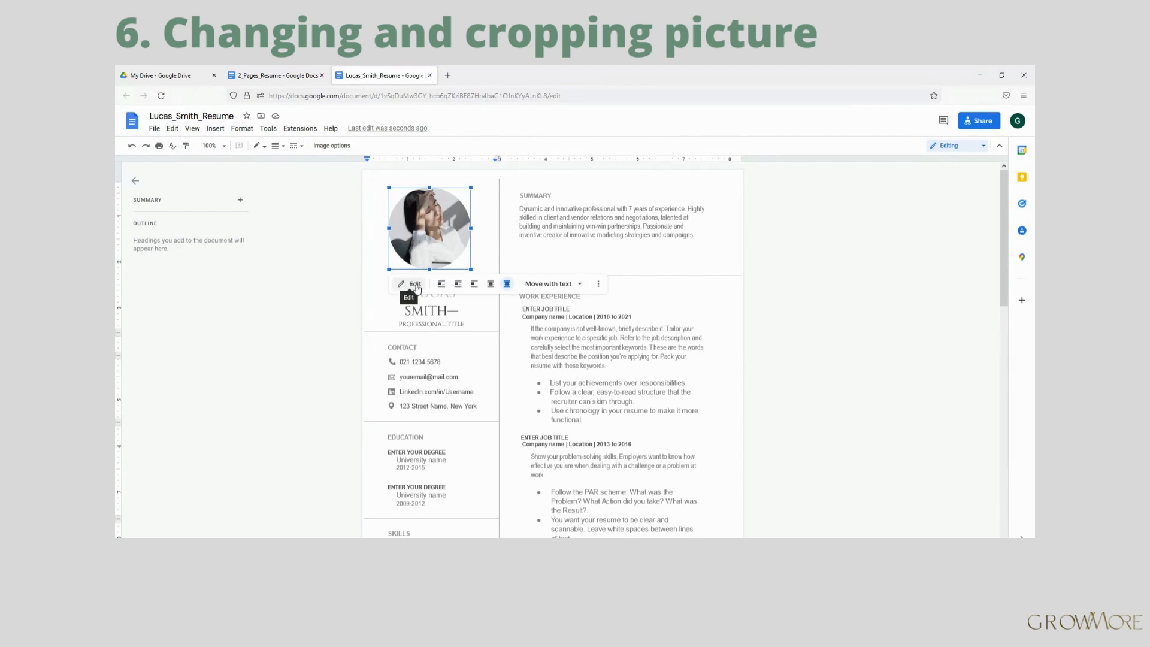
click(411, 284)
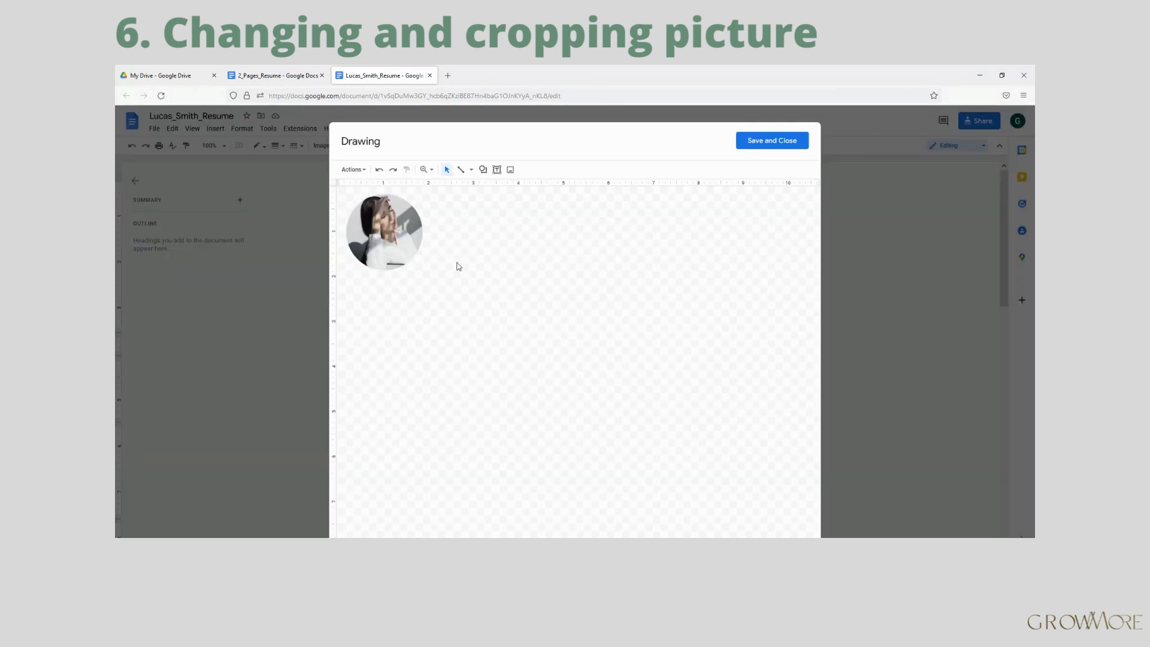
click(383, 232)
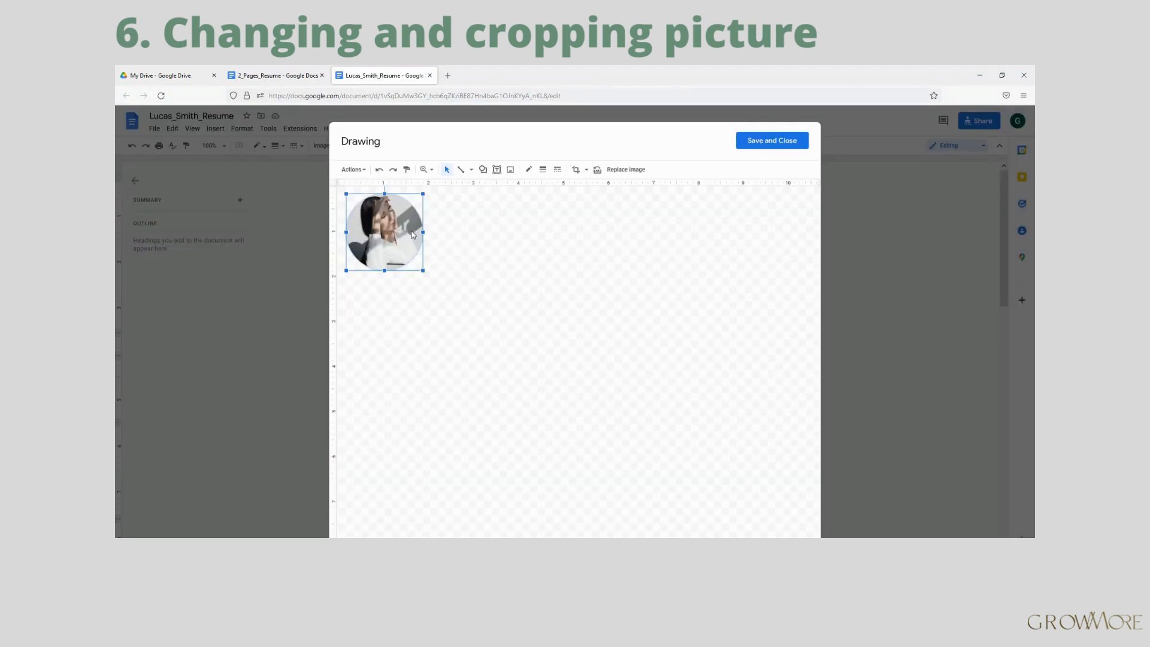
click(626, 169)
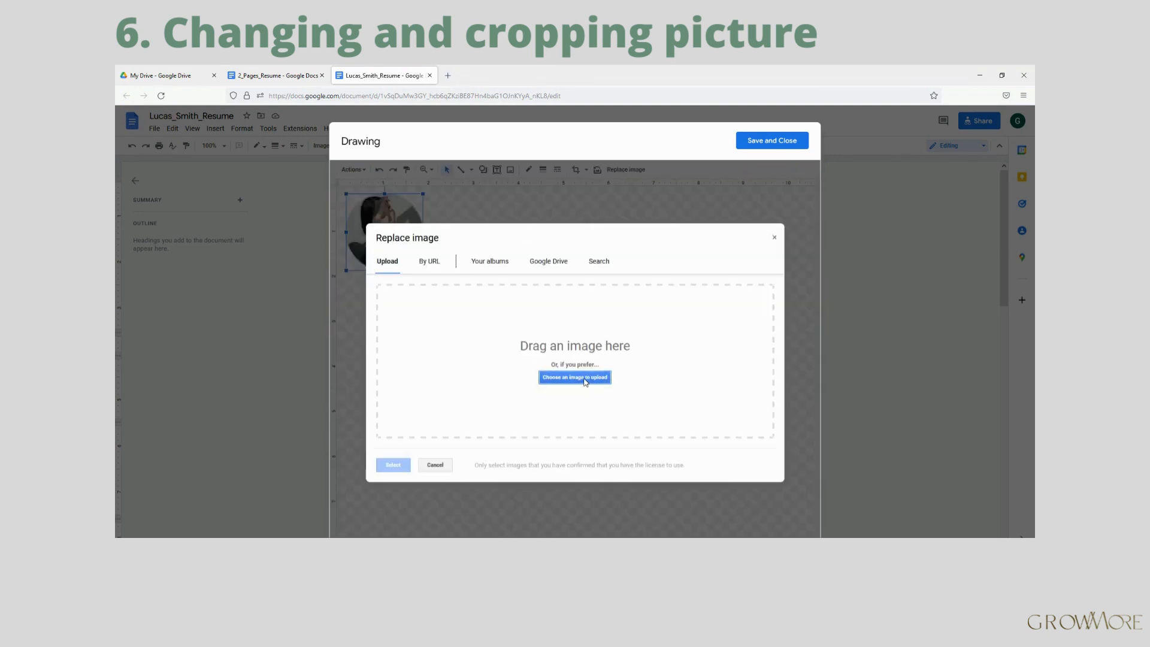
Step: Upload the new portrait from the computer and place the circular photo back in the resume
click(574, 377)
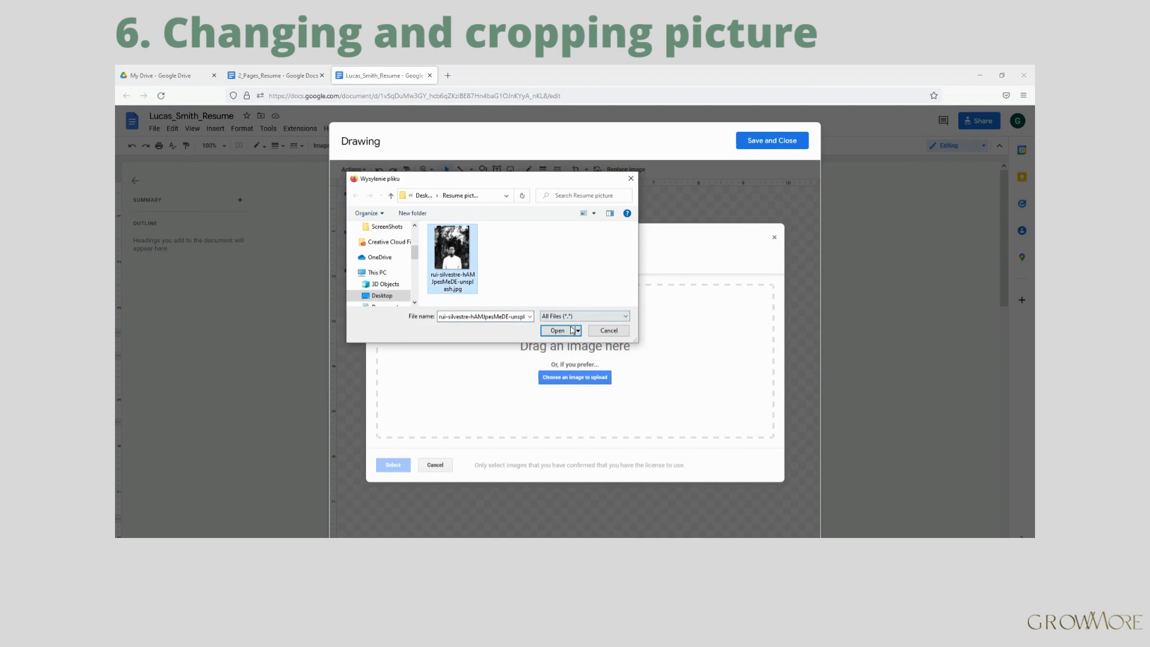
click(557, 331)
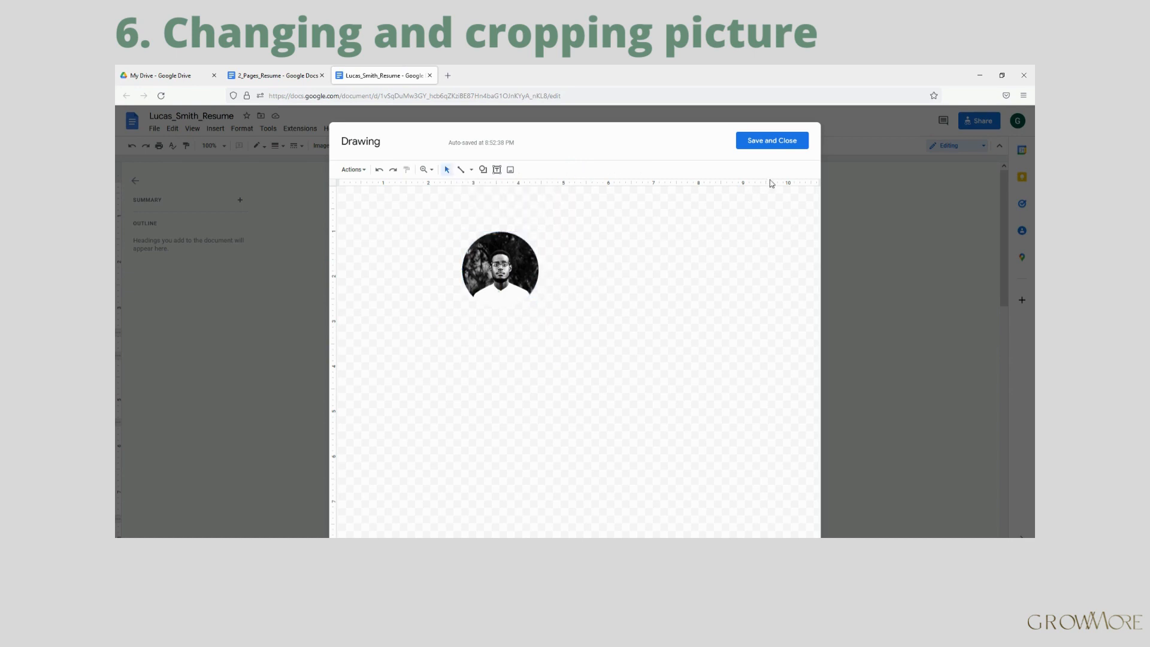
click(771, 140)
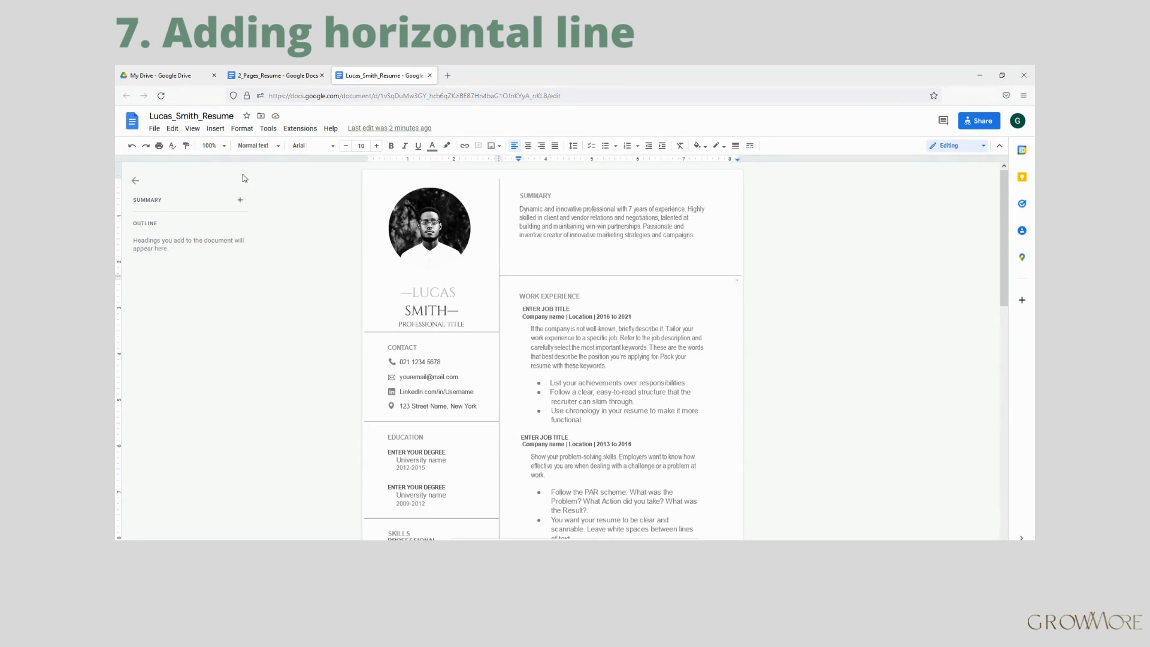
Step: Insert a horizontal line between the job entries in the work experience section
click(215, 128)
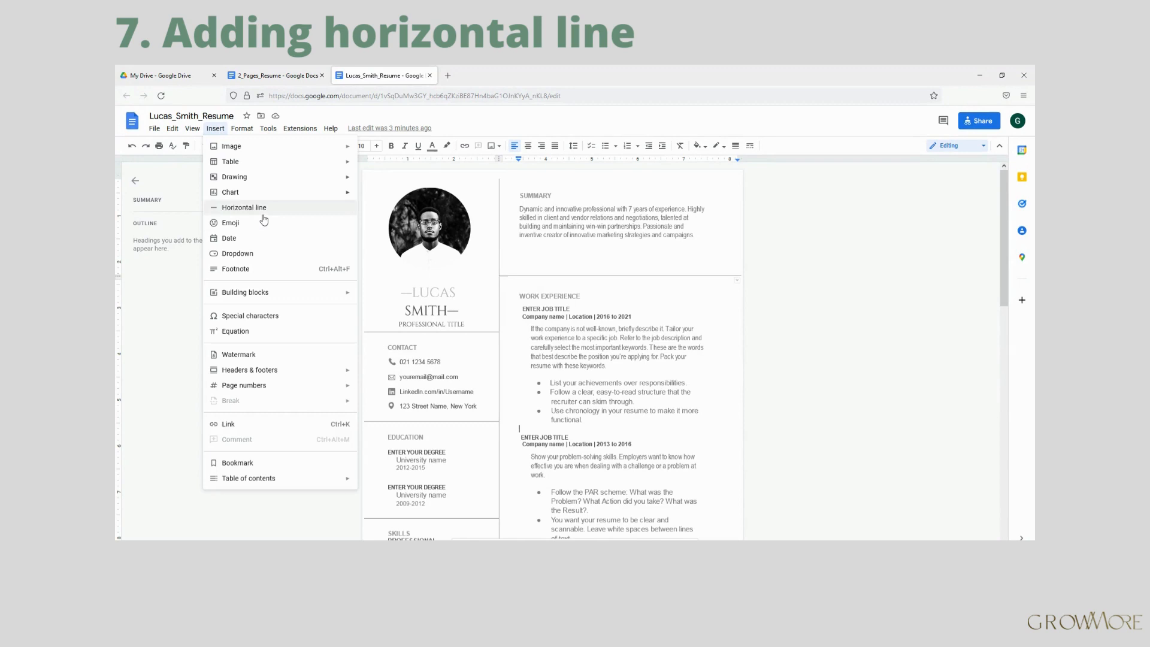
click(244, 207)
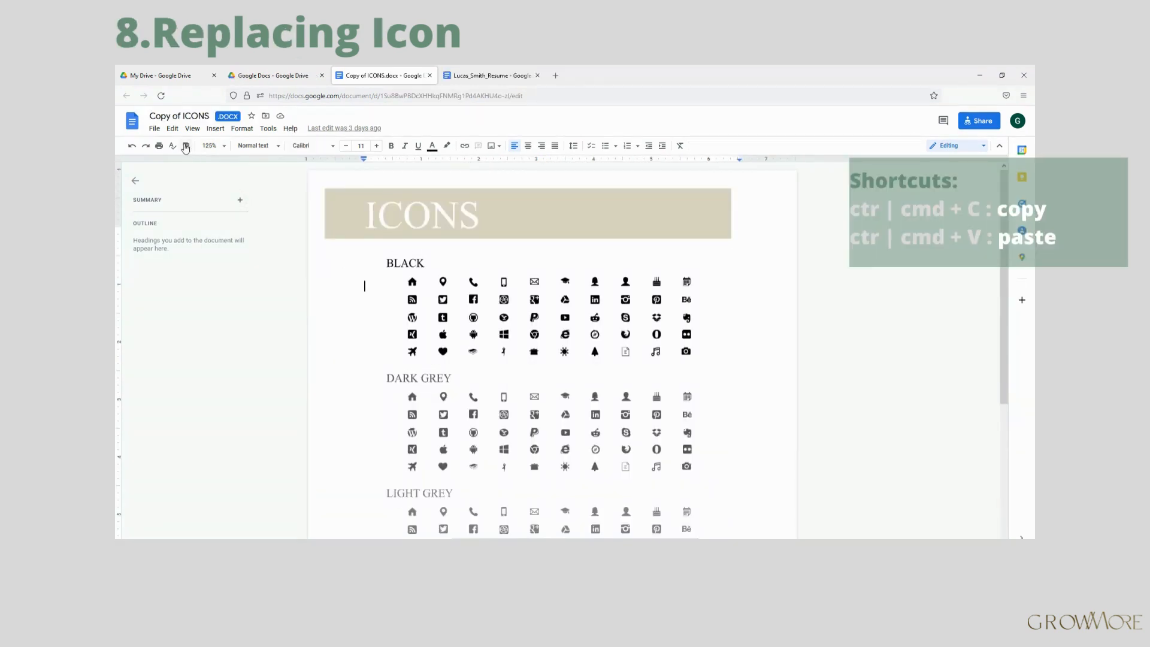
Step: Start a copy of the icons document named My Icons
click(155, 128)
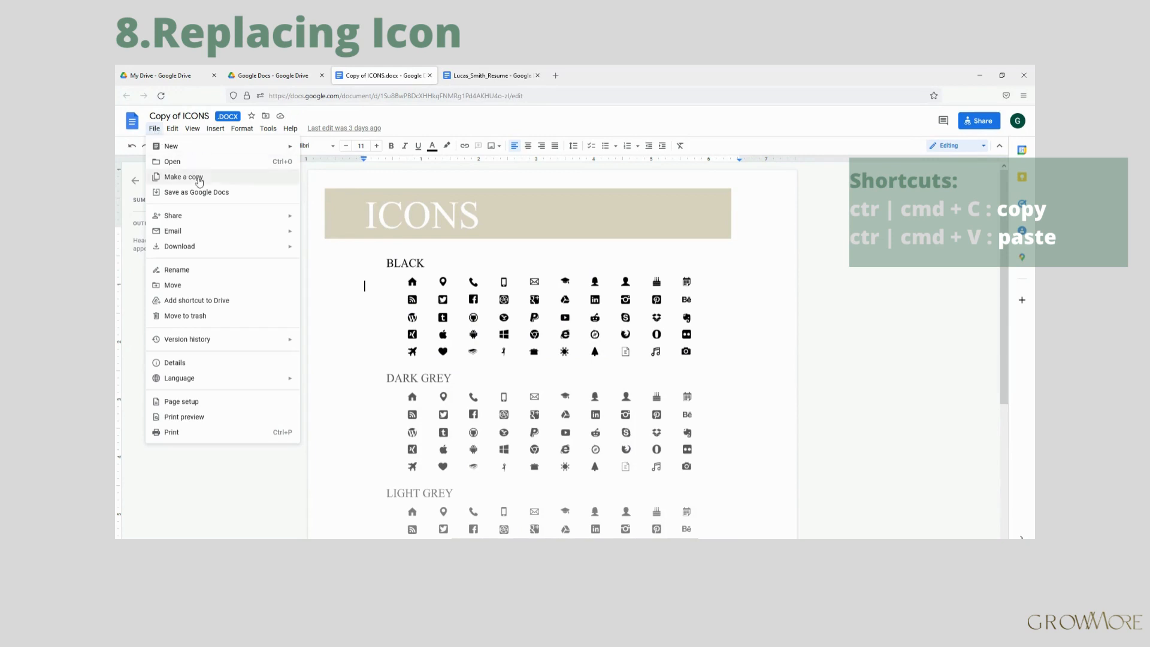
click(182, 178)
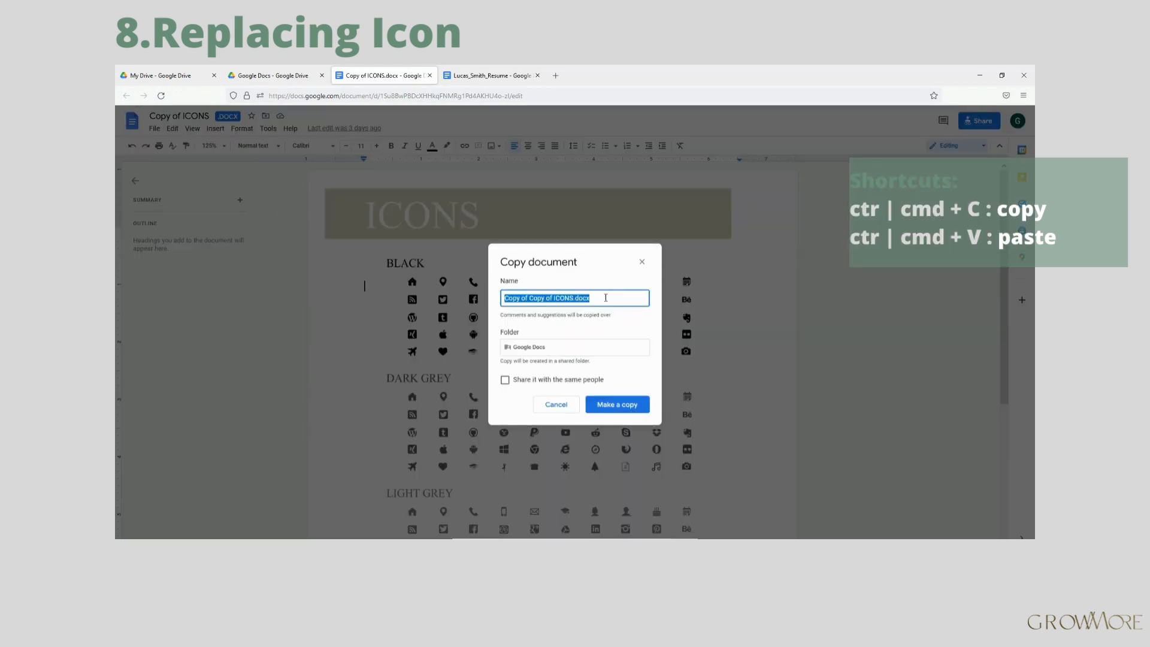
text(My I)
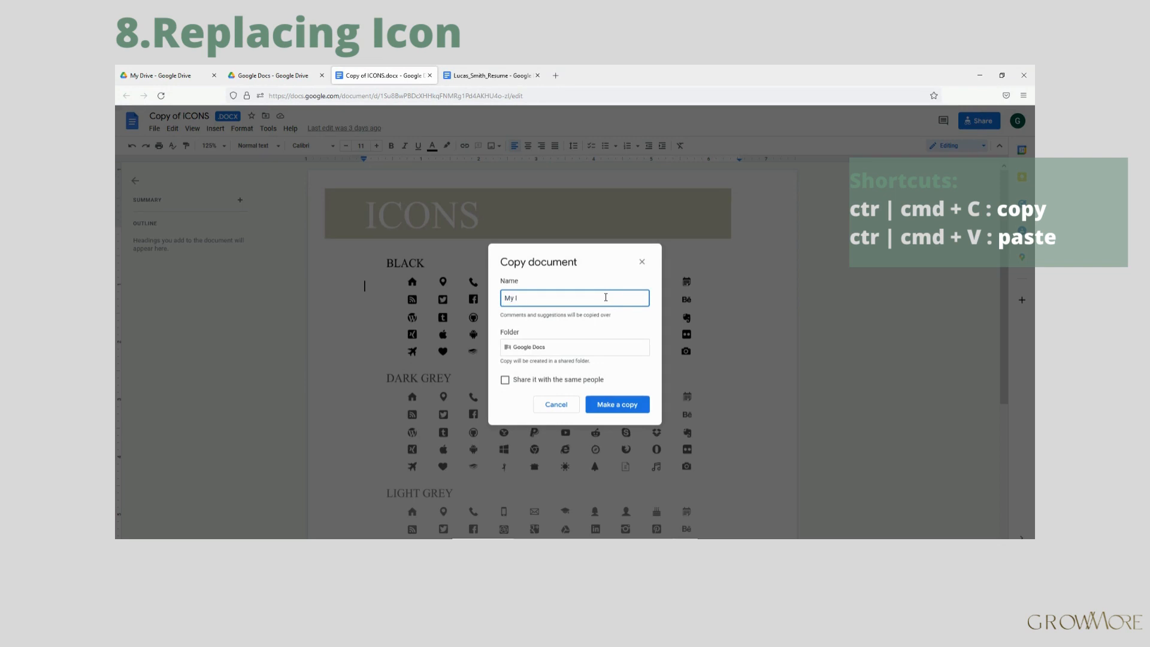
text(cons)
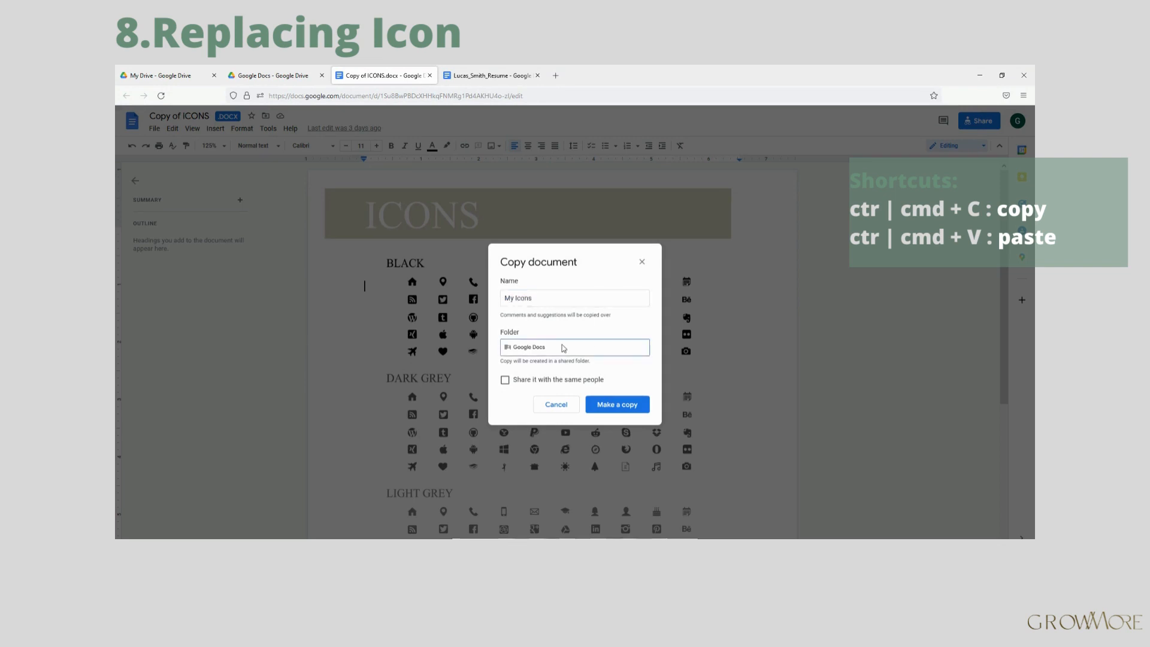
Step: Save the copy into a new folder named ICONS and create it
click(574, 347)
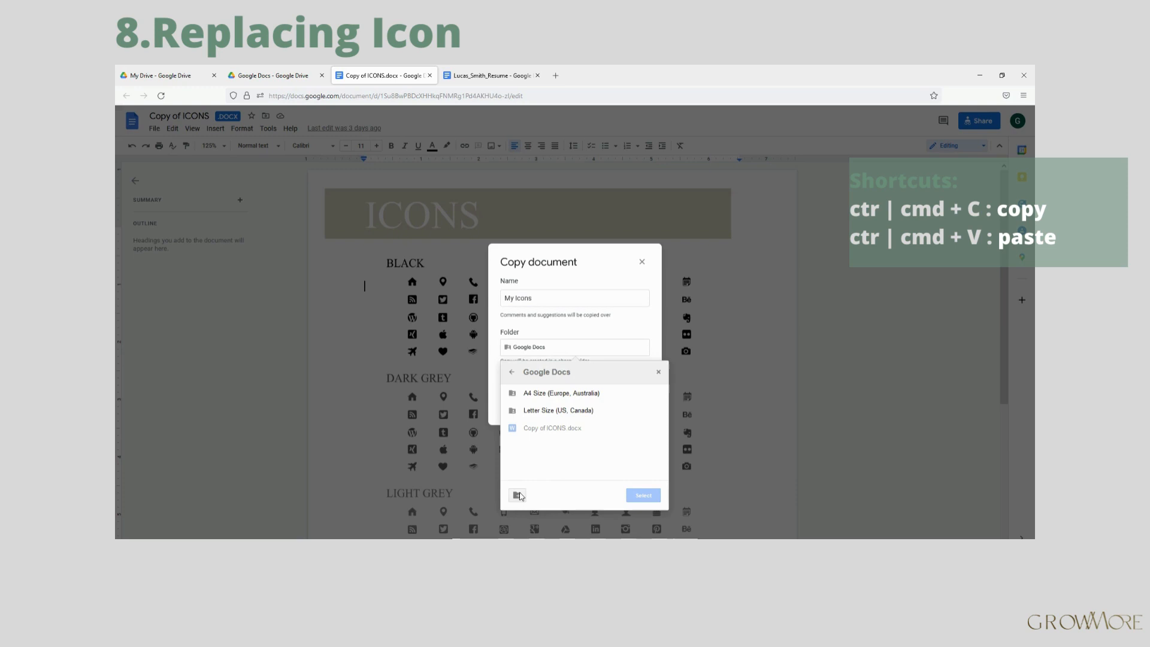
click(517, 495)
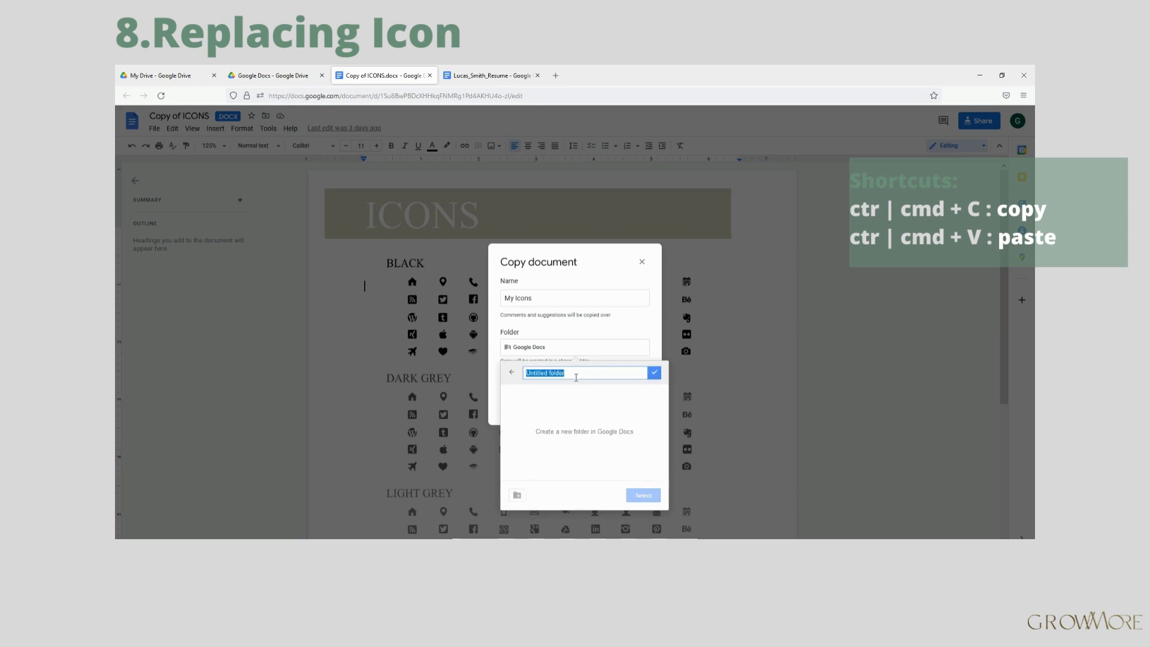
text(ICONS)
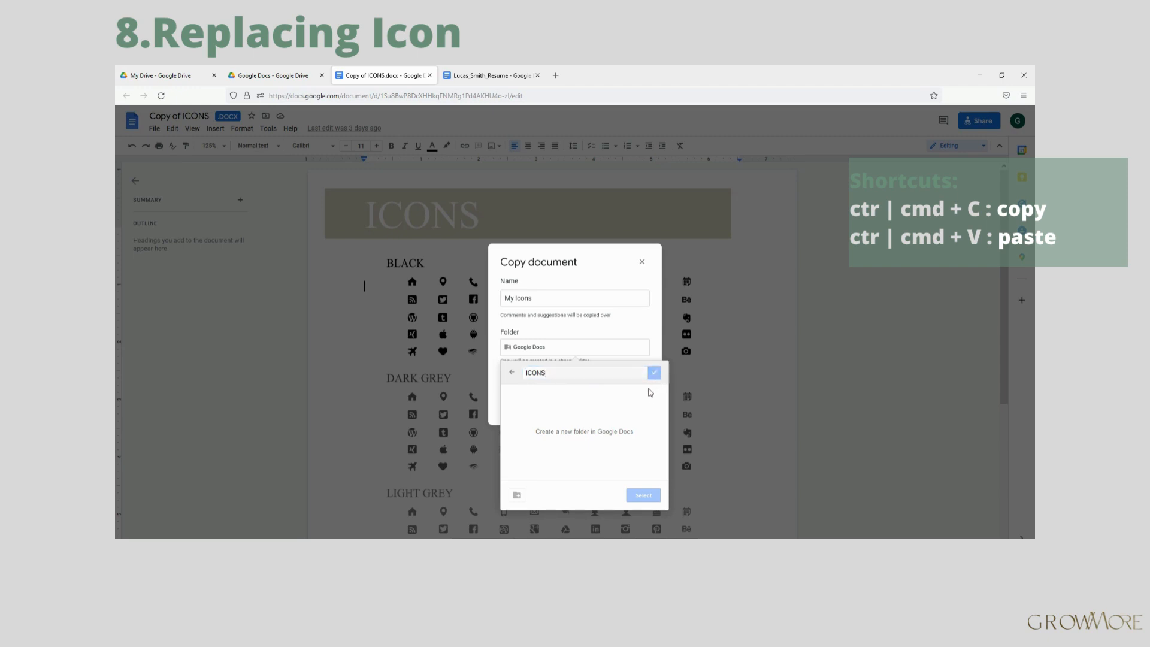
click(653, 372)
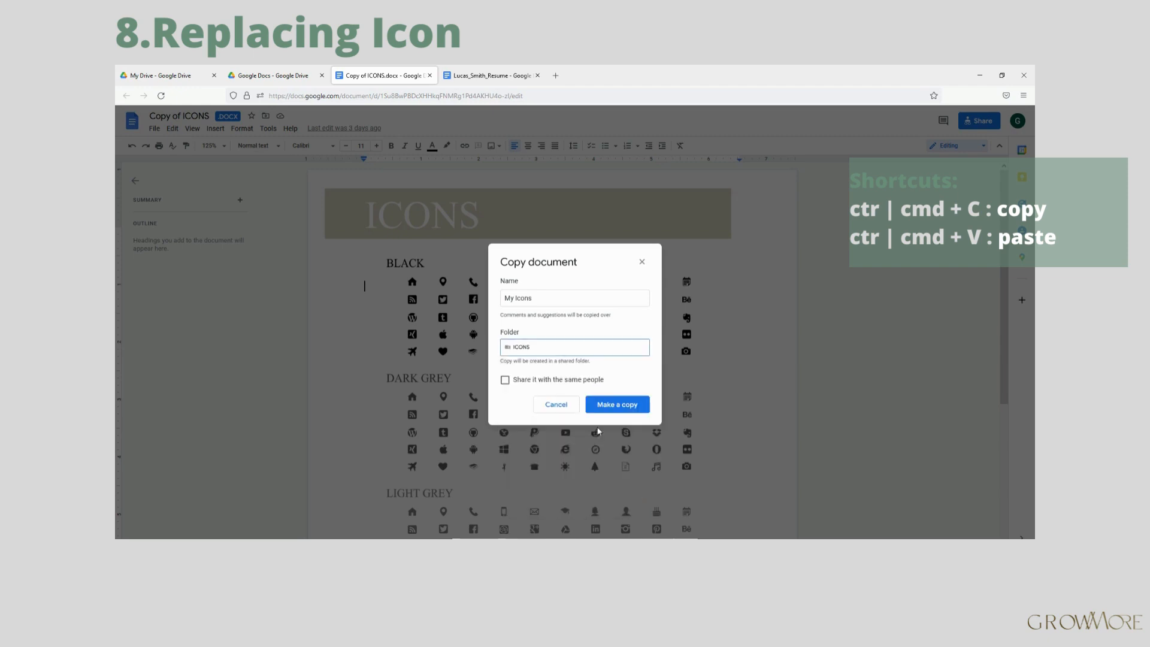
click(616, 403)
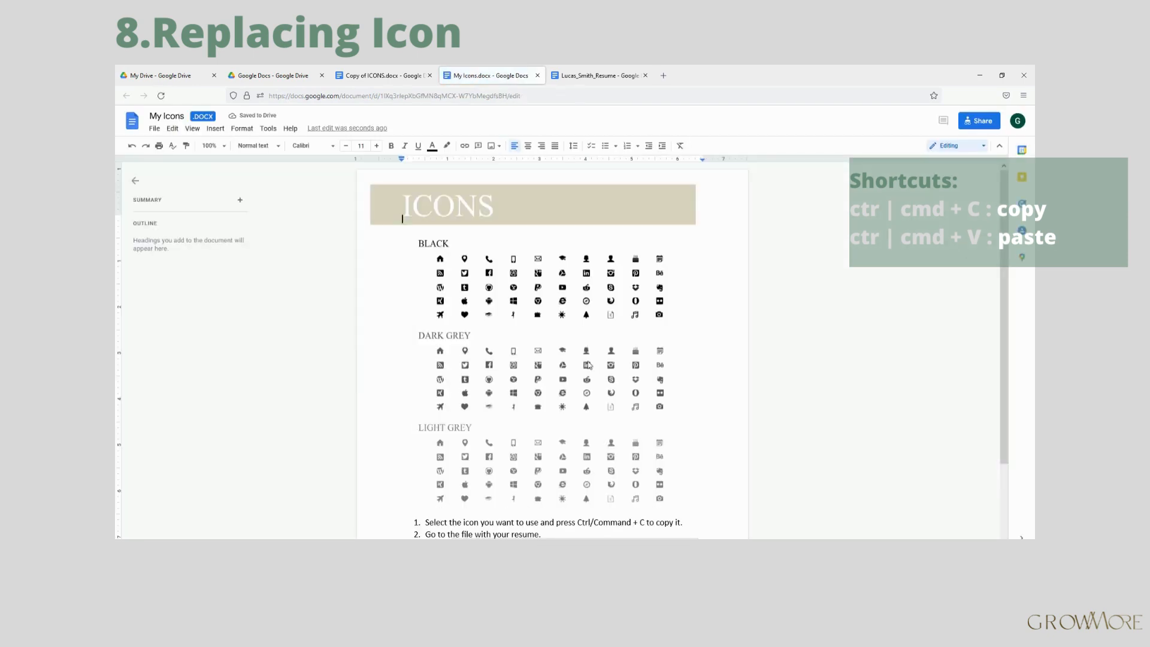
Step: Zoom My Icons to 125%, then swap the resume's handset icon for the mobile phone icon
click(211, 145)
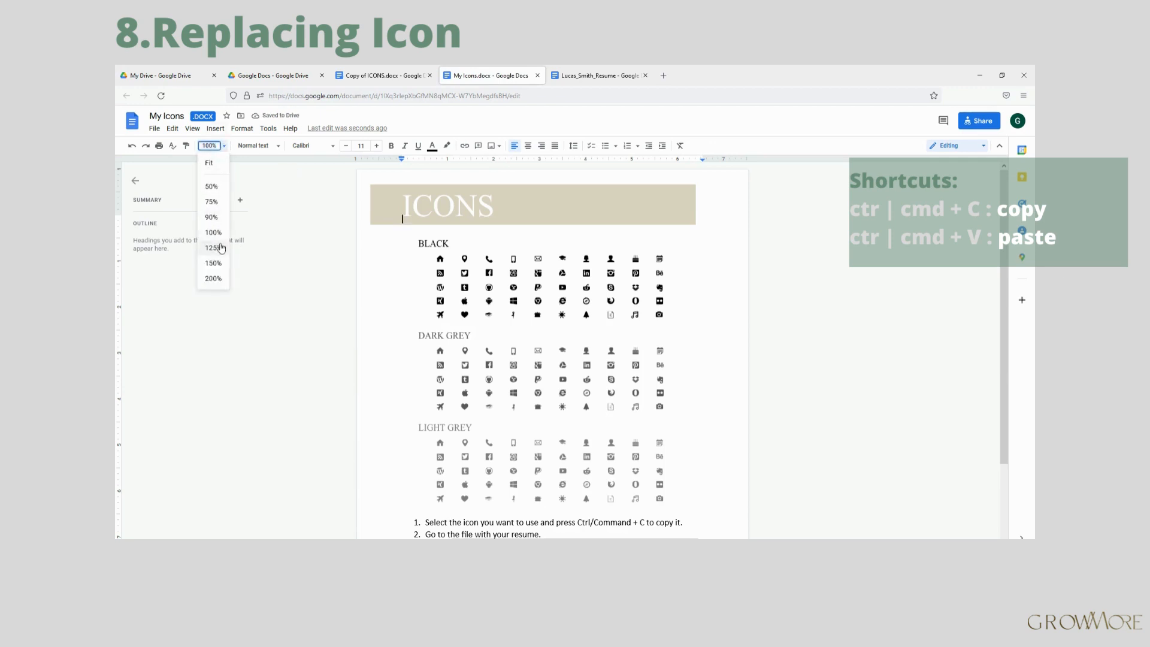
click(213, 247)
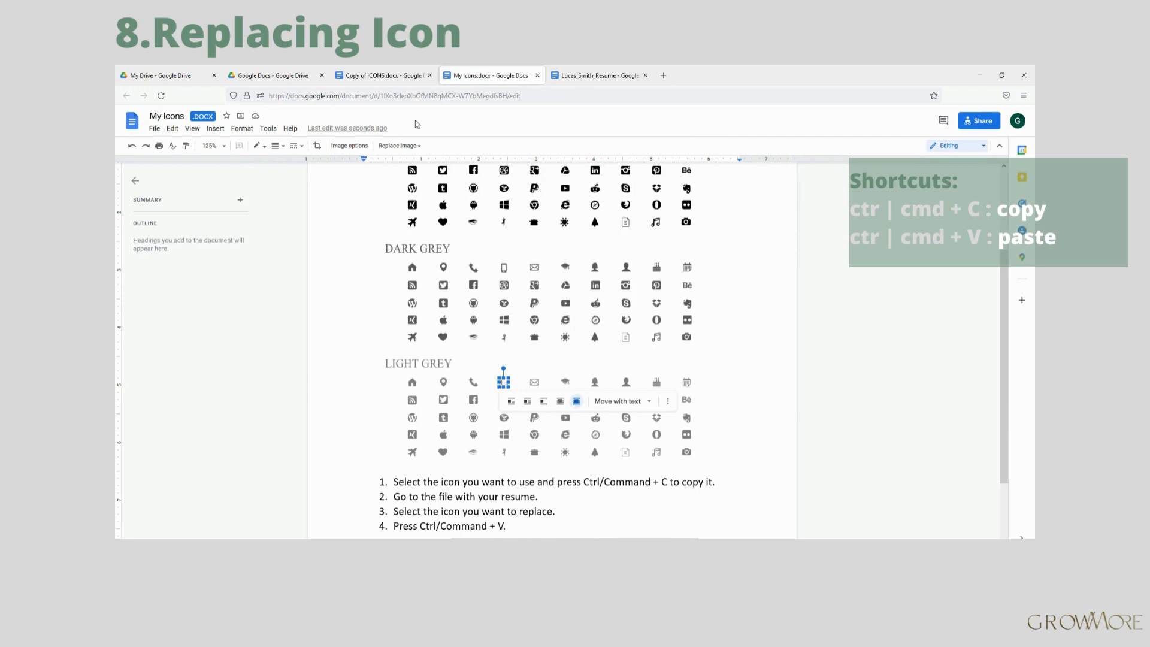
click(598, 75)
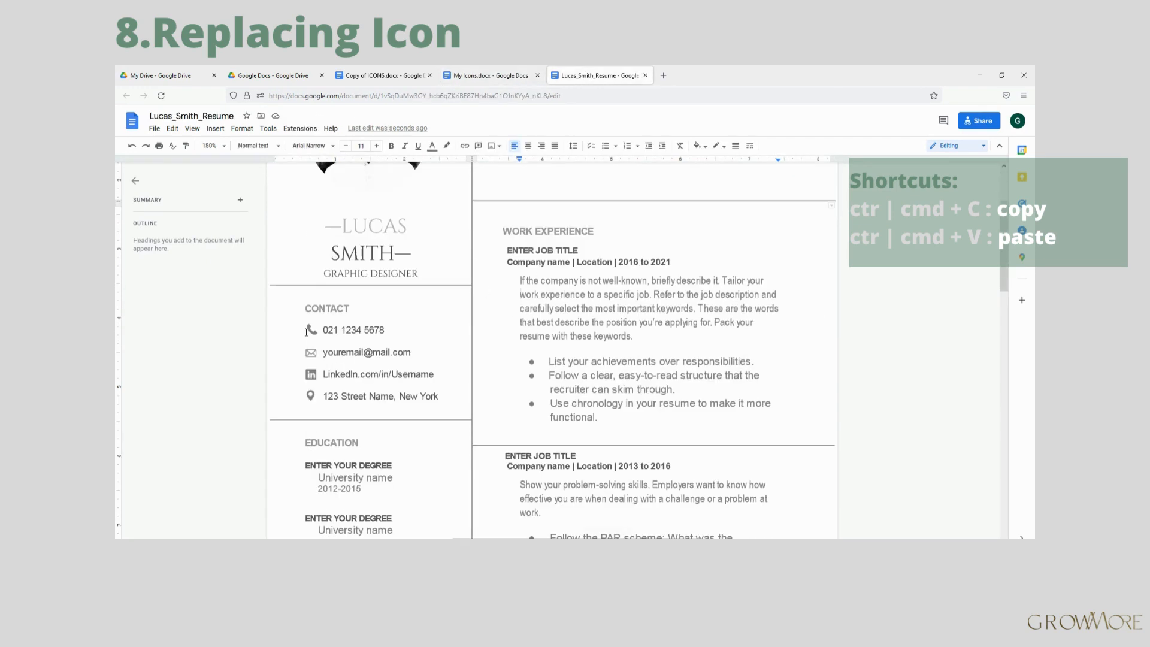
click(311, 331)
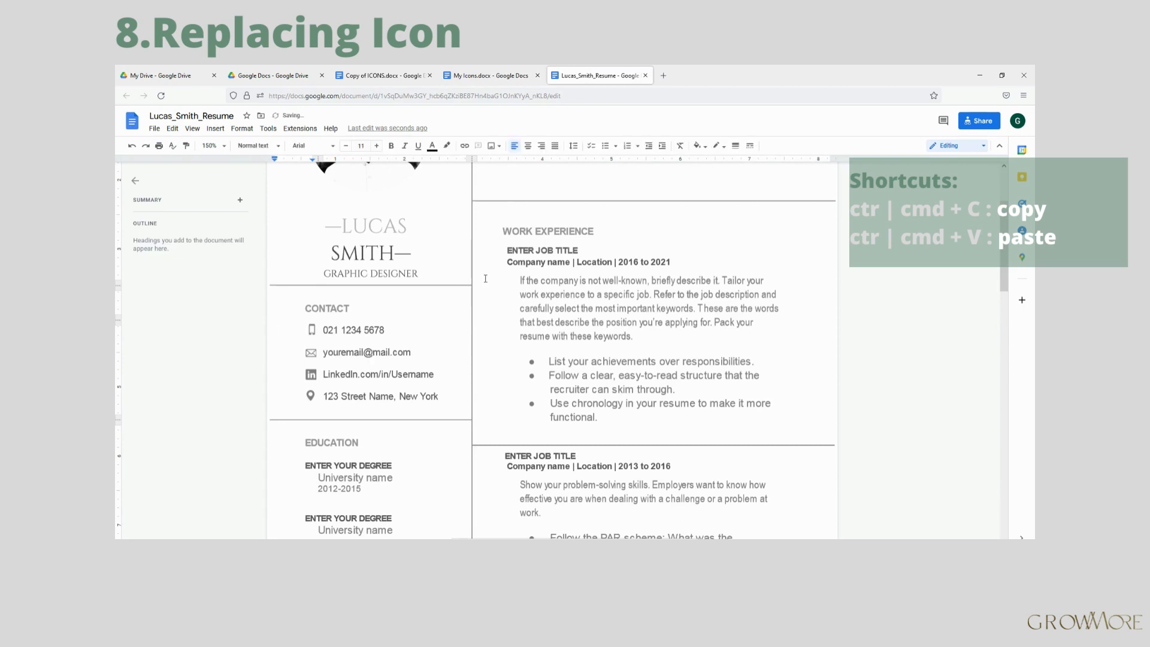
scroll(down, 3)
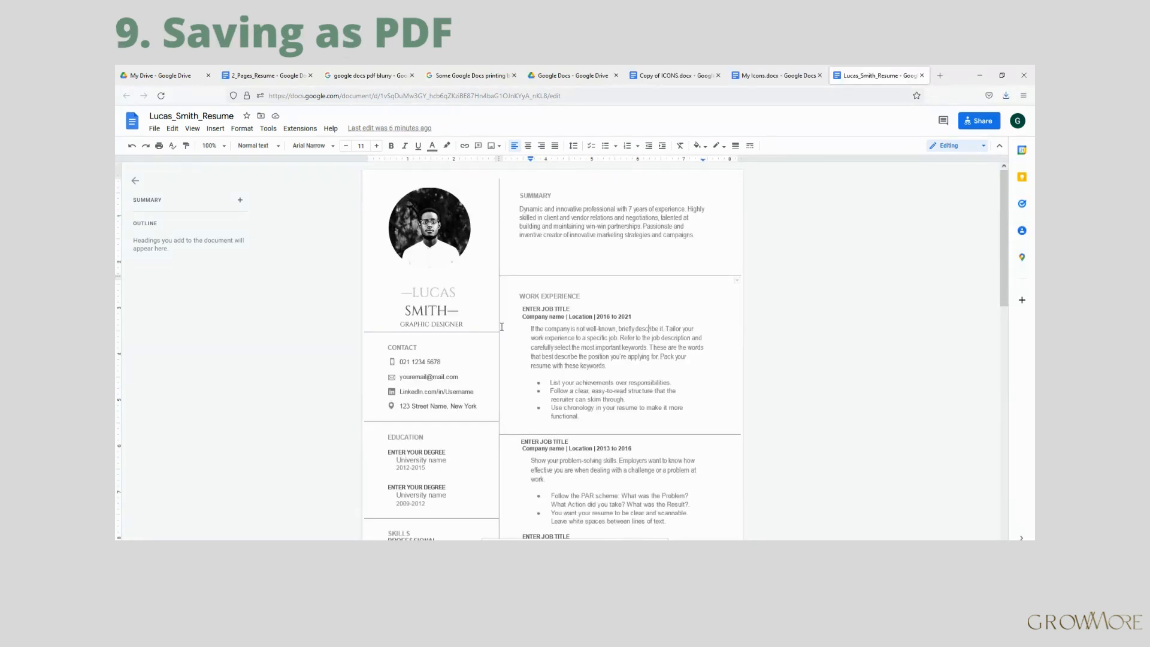
click(155, 128)
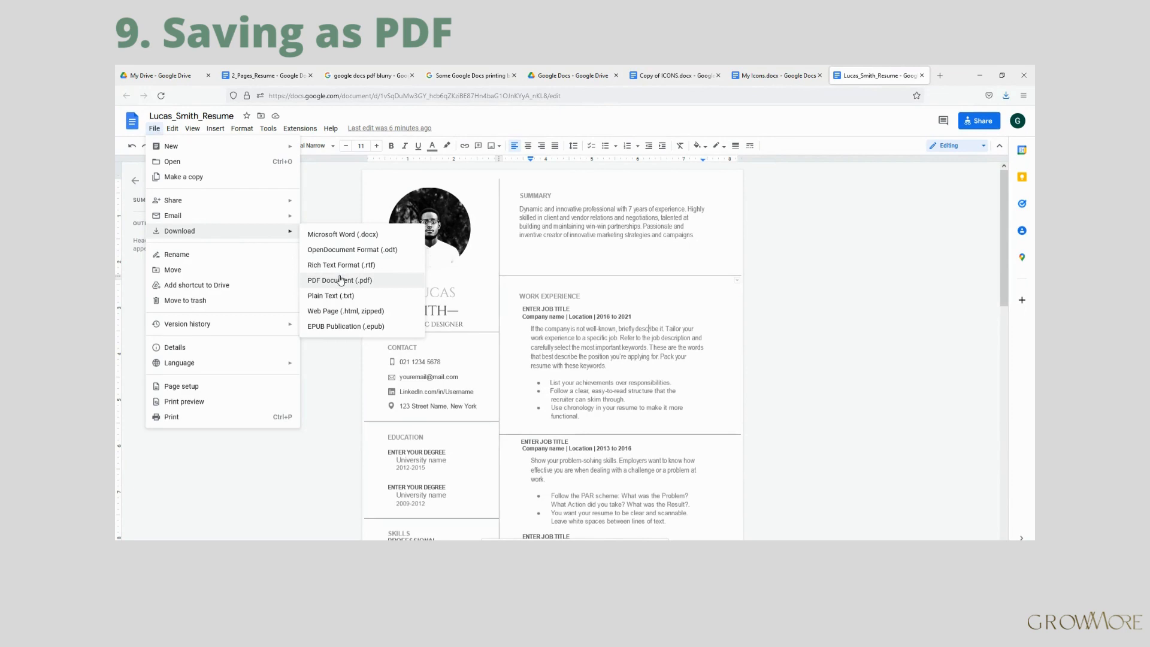
click(339, 280)
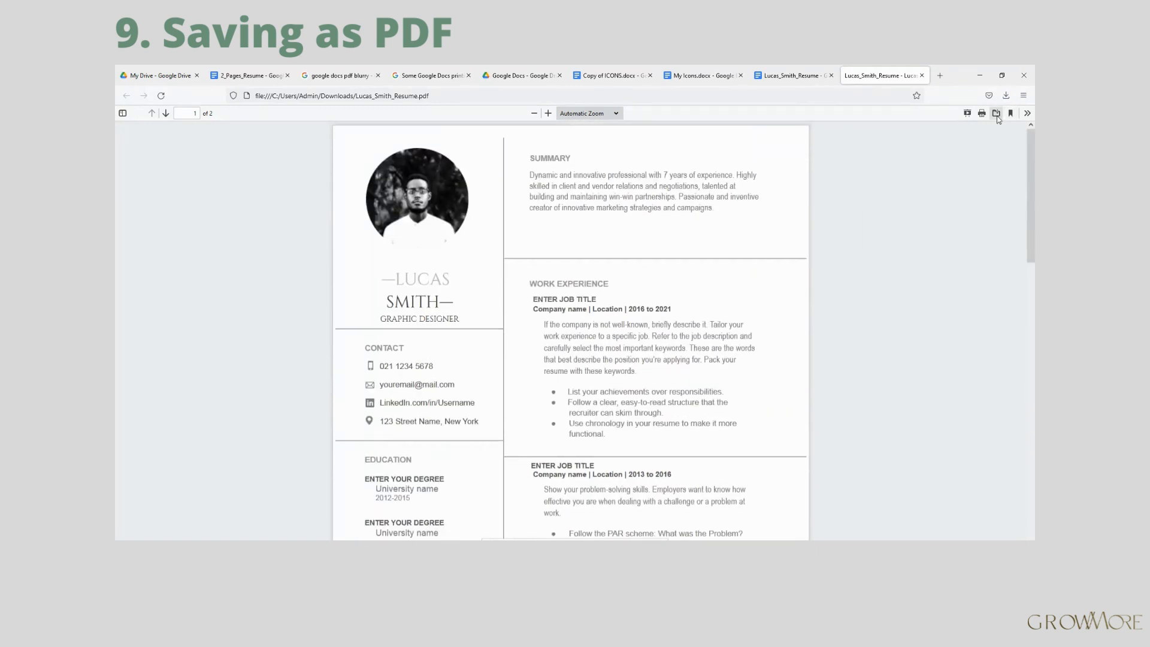
click(1005, 96)
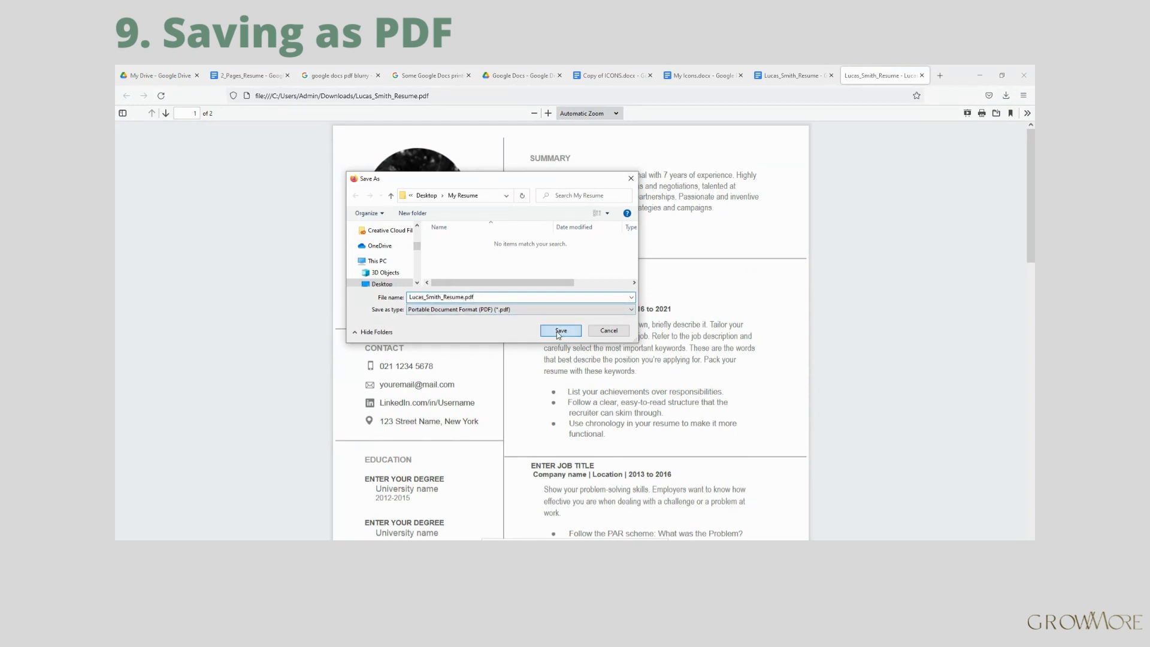
click(560, 330)
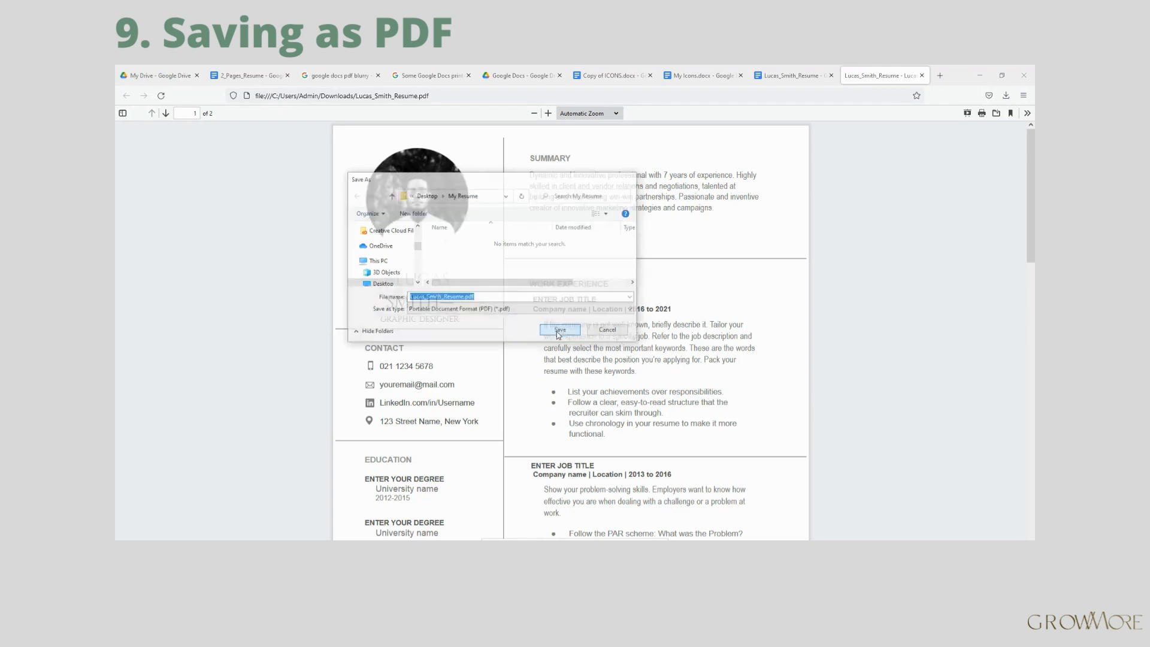
click(560, 330)
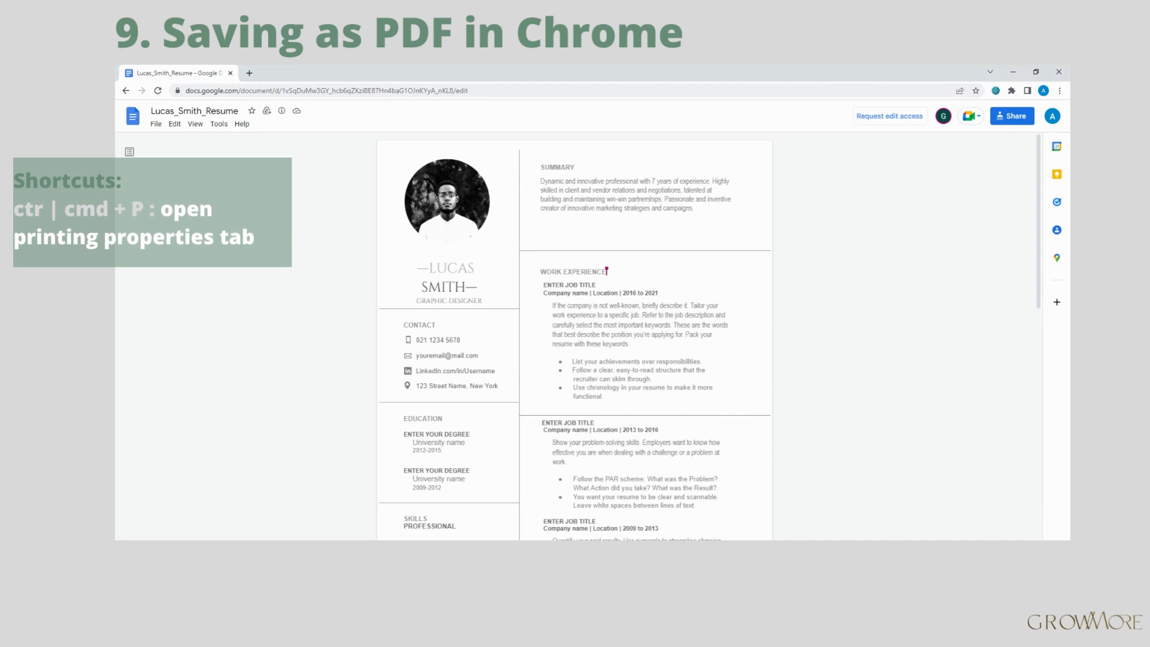
Step: Save the resume as a PDF into the My Resume folder, replacing the existing resume PDF
key(ctrl+p)
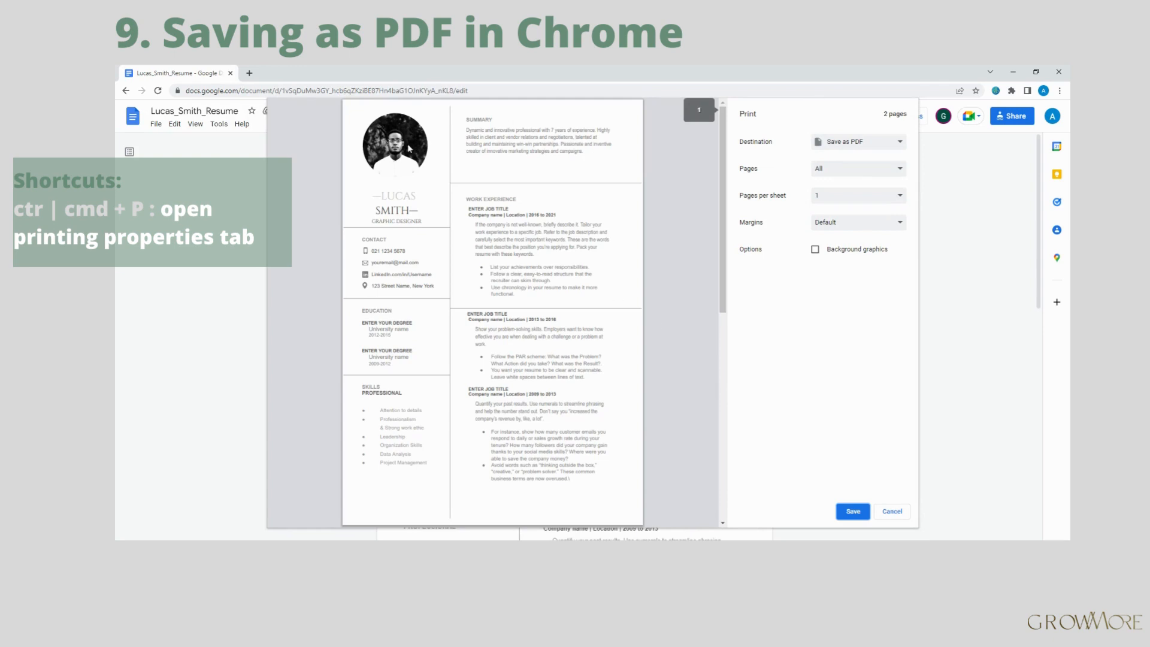
scroll(down, 3)
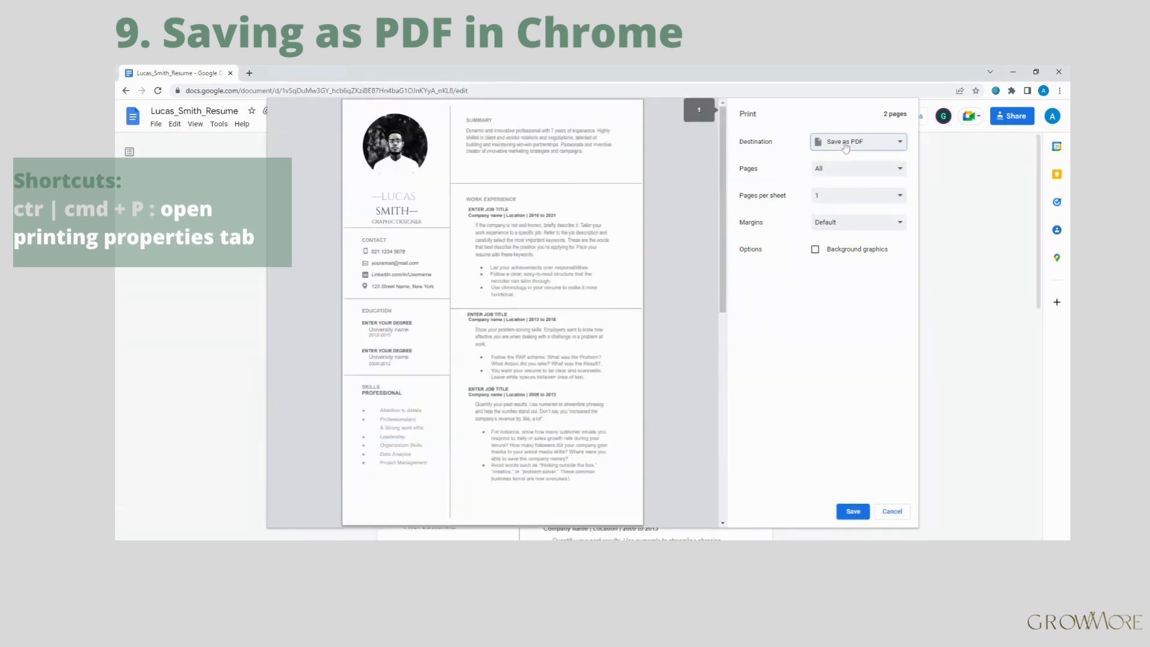
click(852, 511)
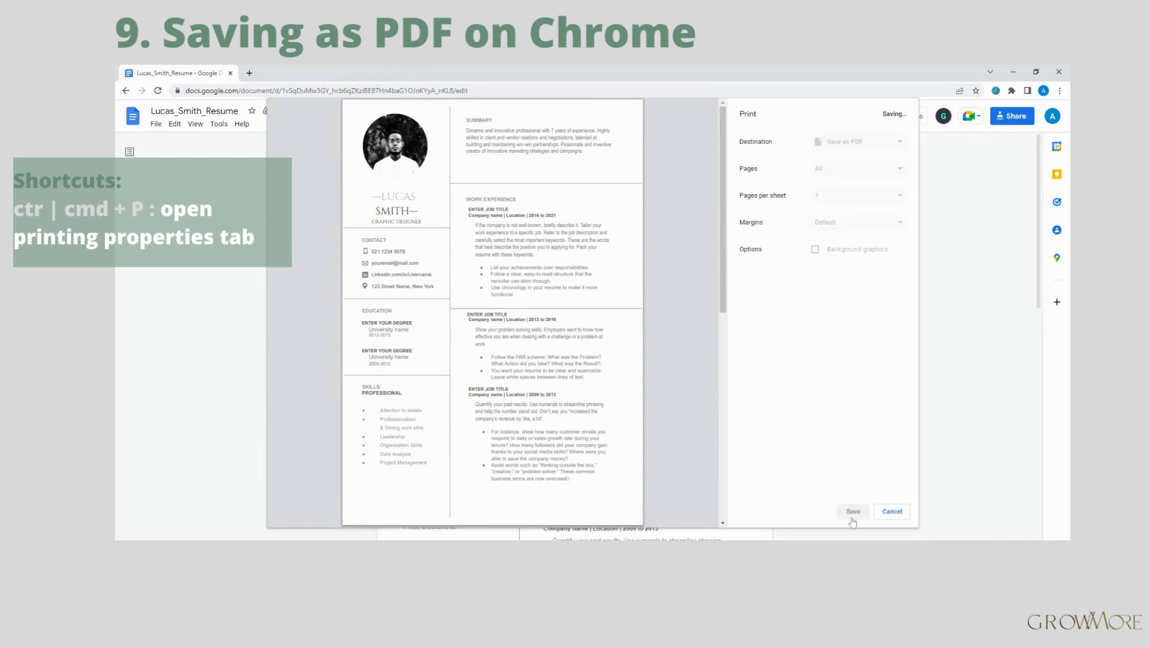
click(852, 511)
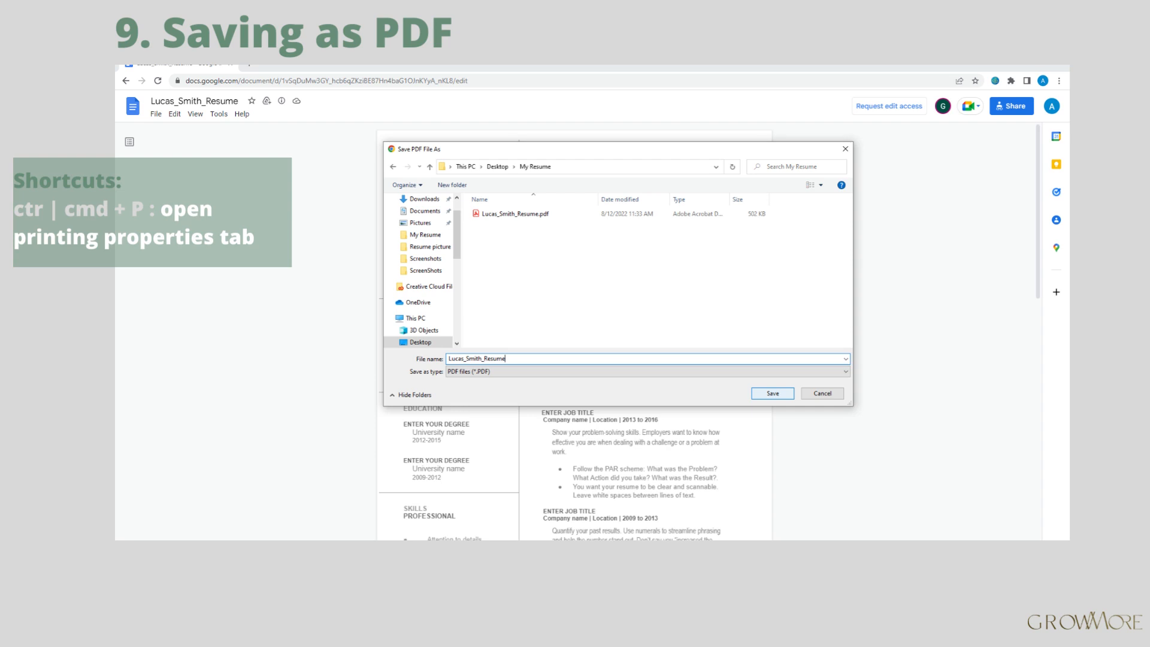
click(771, 393)
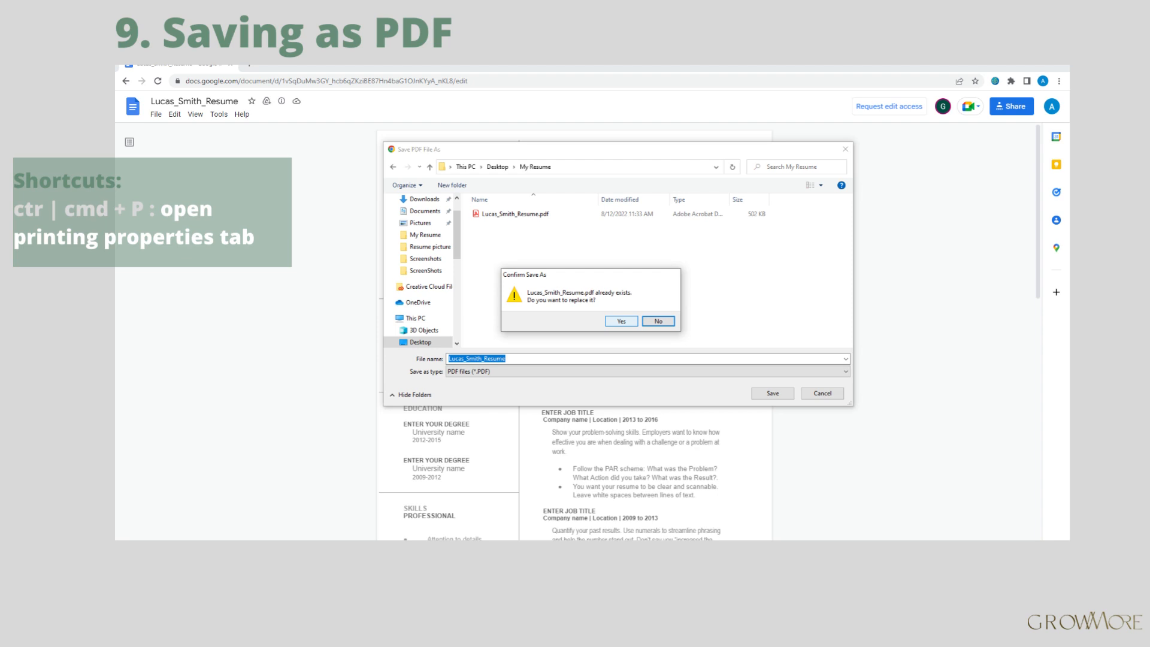
click(619, 321)
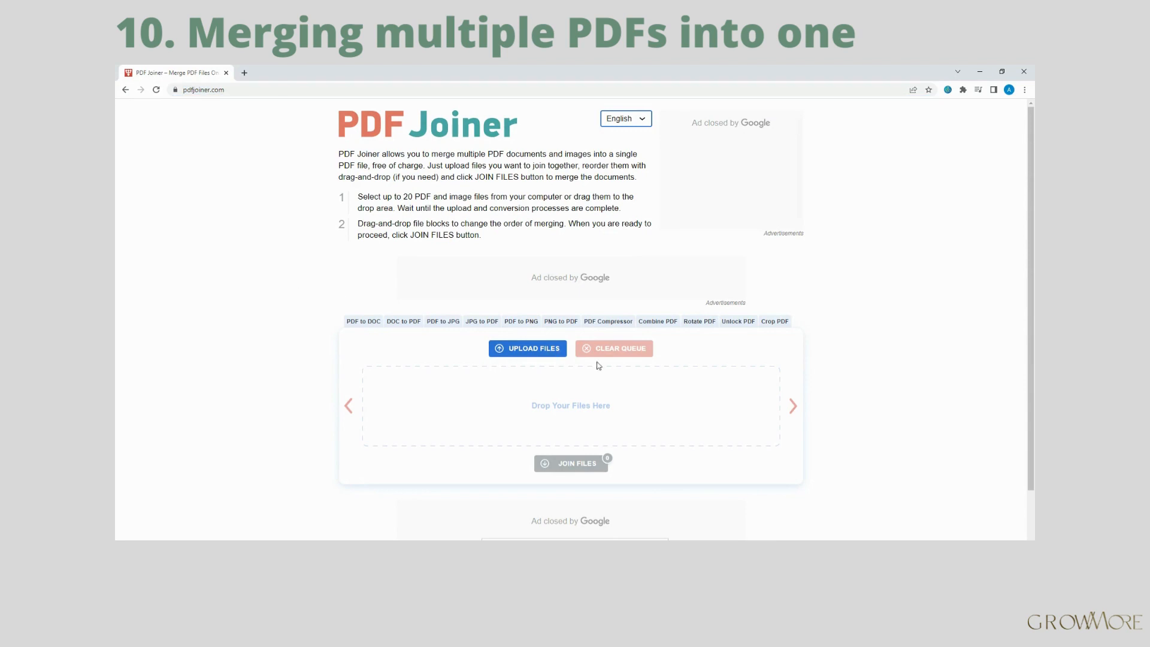
Step: Upload the cover letter and resume PDFs and join them into one three-page PDF
click(527, 348)
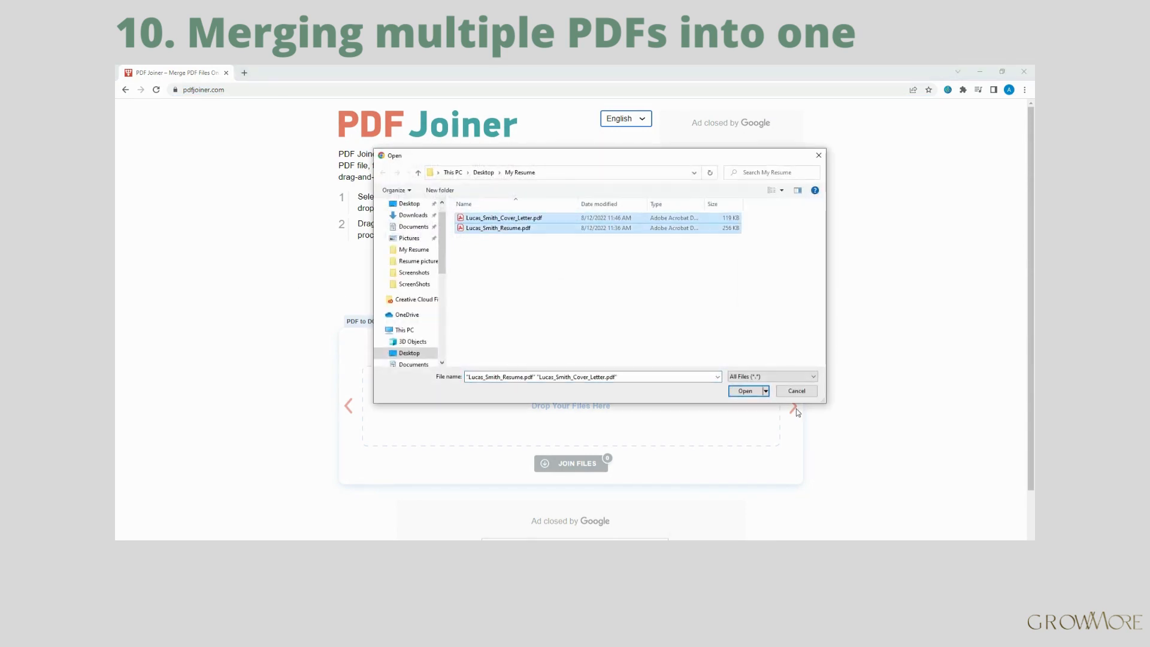
click(744, 390)
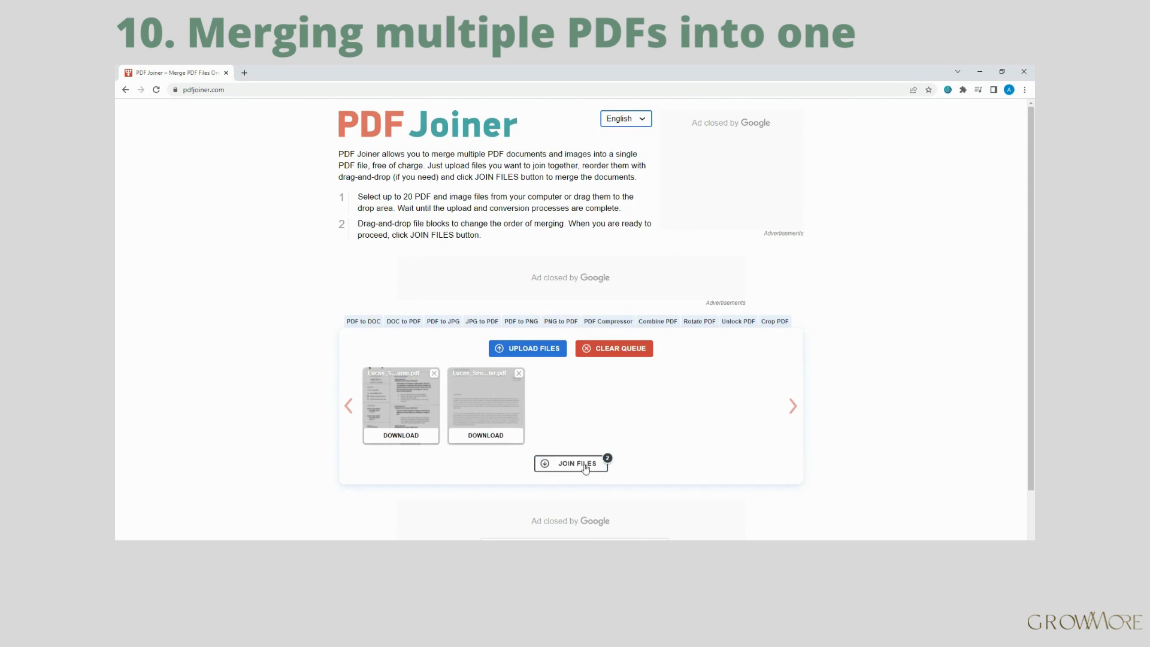
click(579, 466)
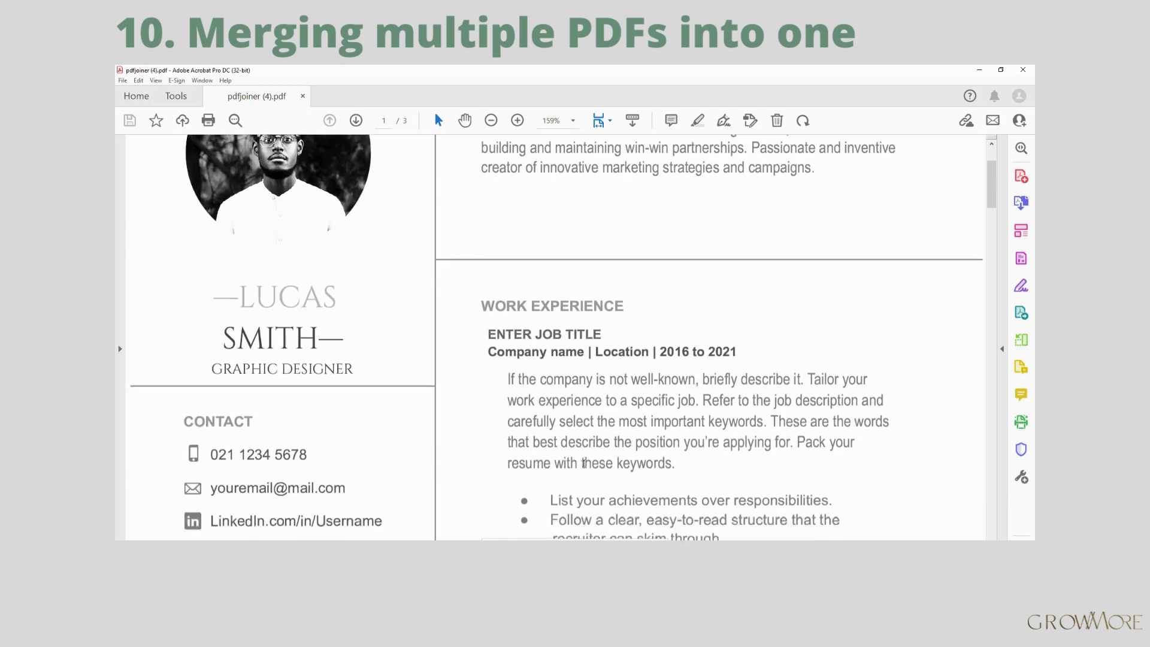